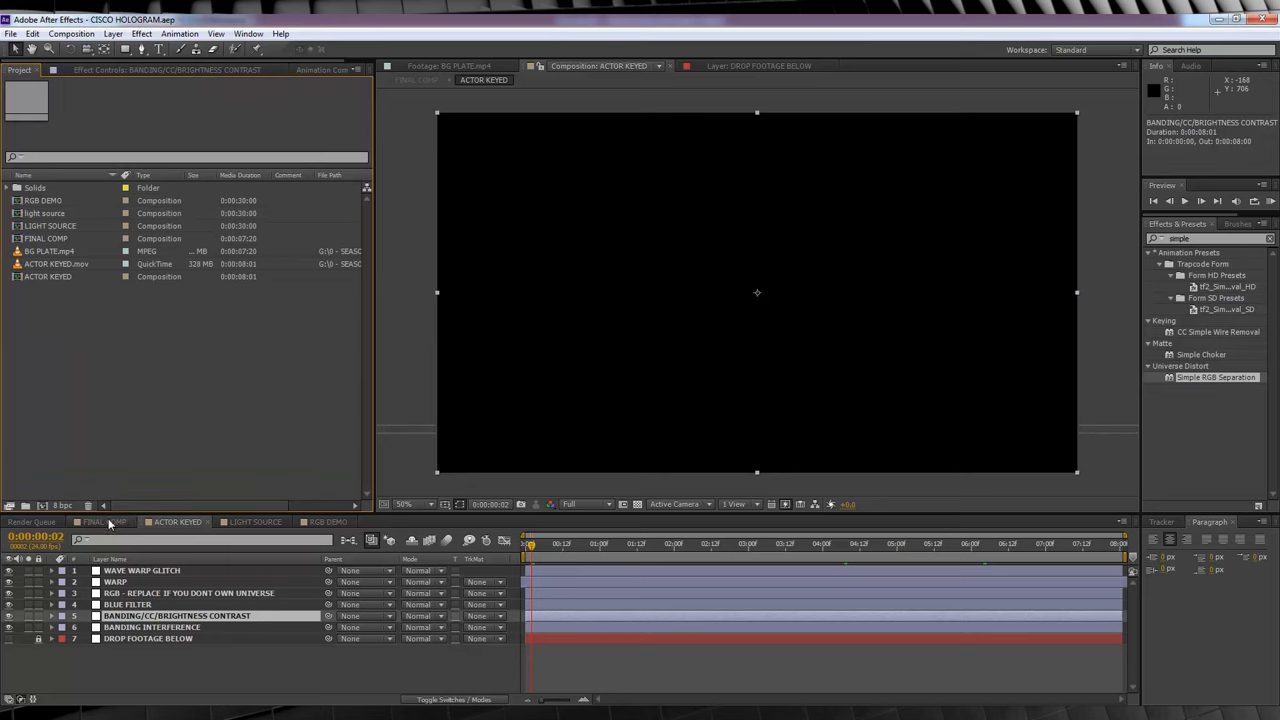
# Clear the 'simple' effects search and open the RGB DEMO composition
pyautogui.click(177, 521)
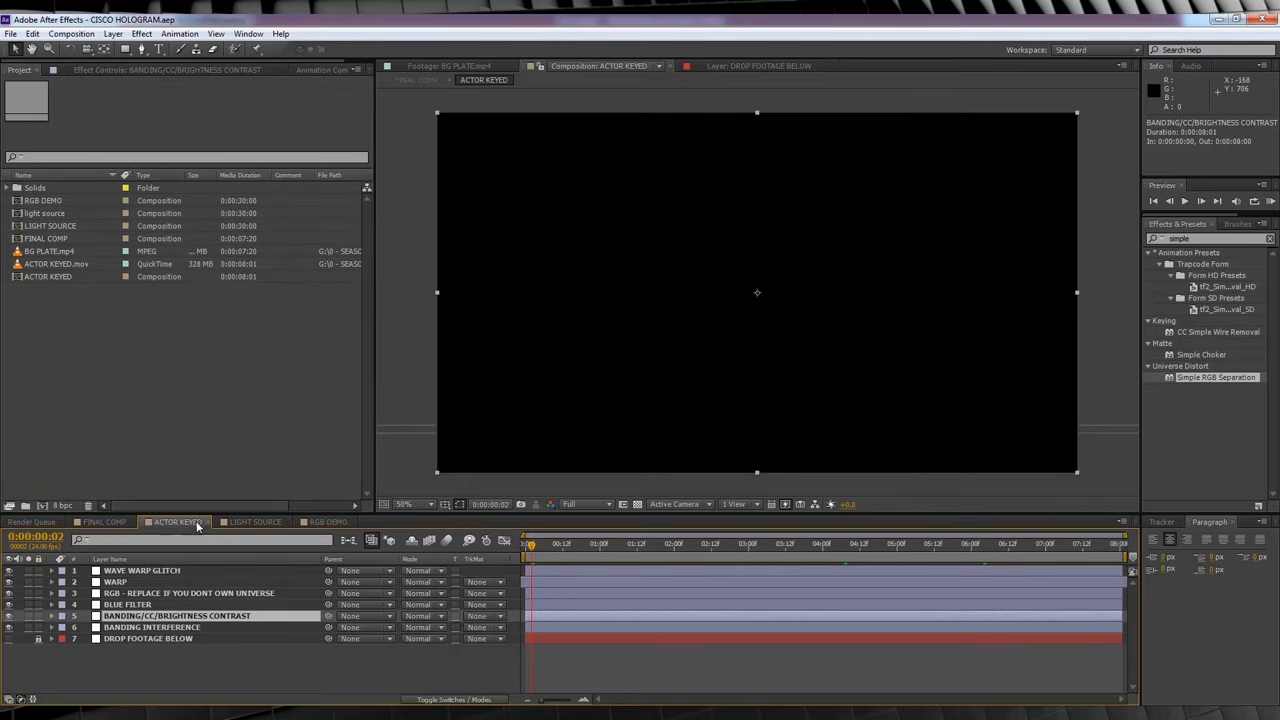
pyautogui.doubleClick(60, 263)
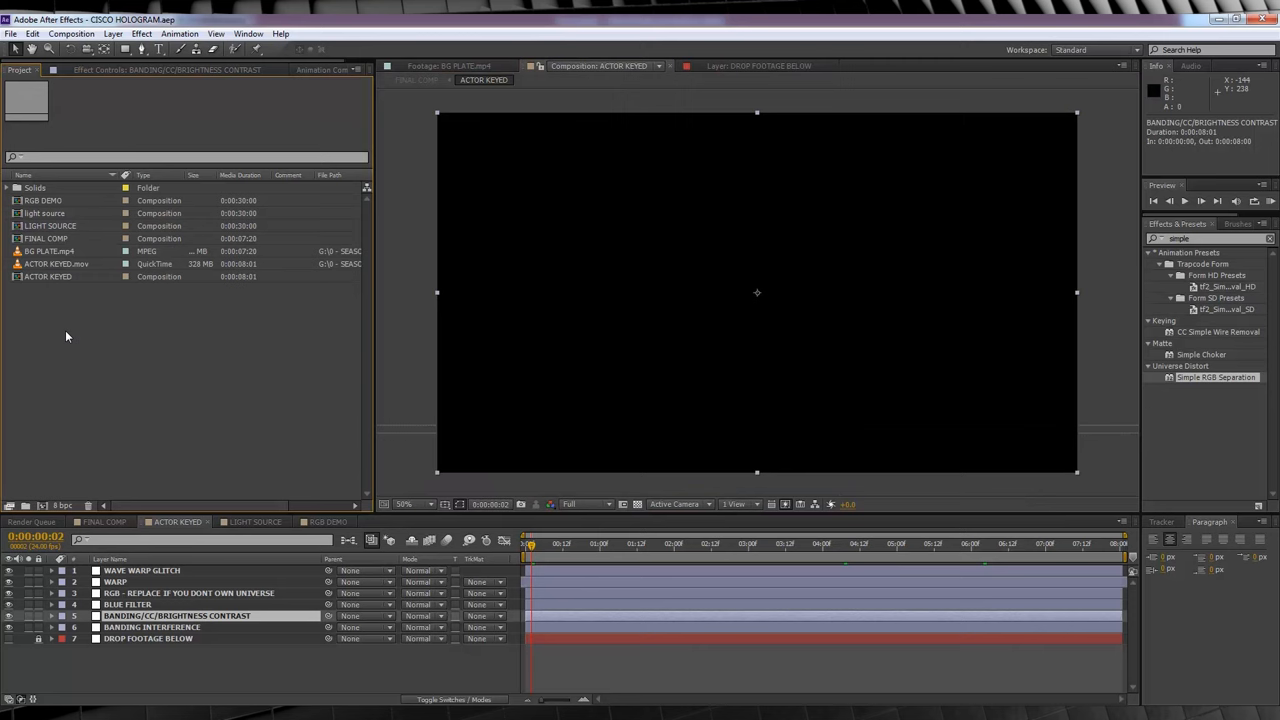
pyautogui.moveTo(453, 378)
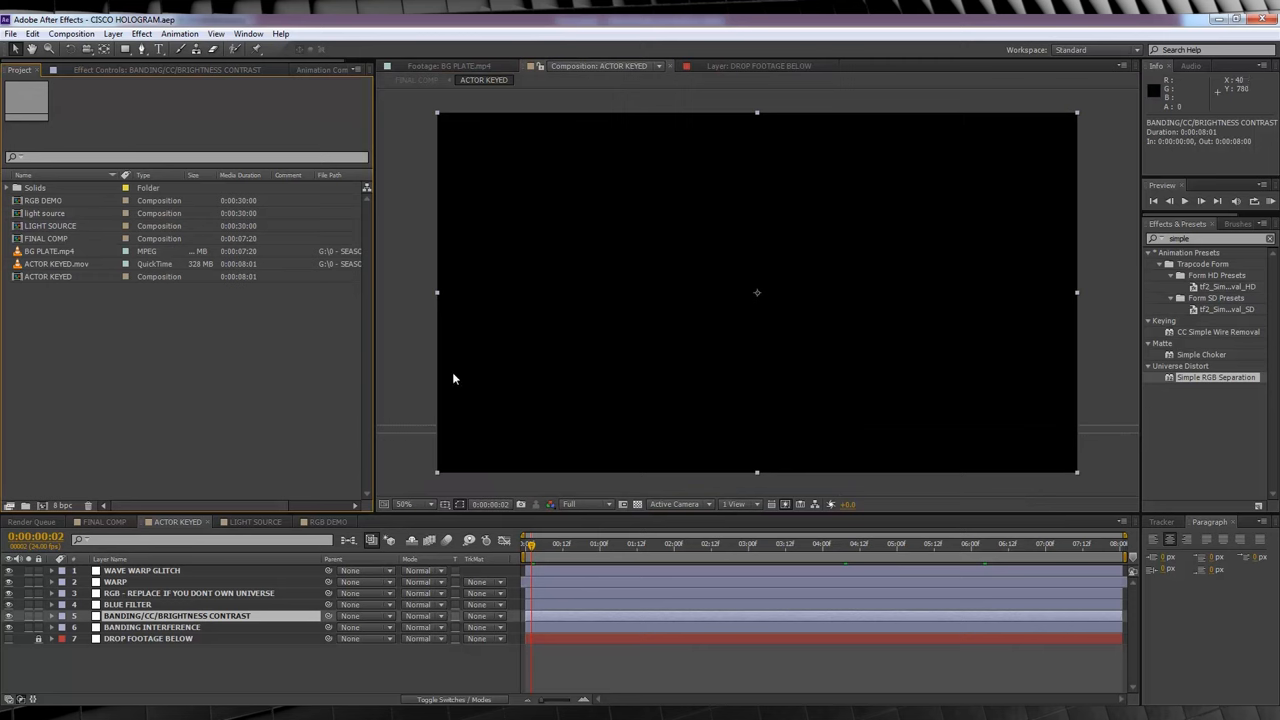
pyautogui.moveTo(1191, 386)
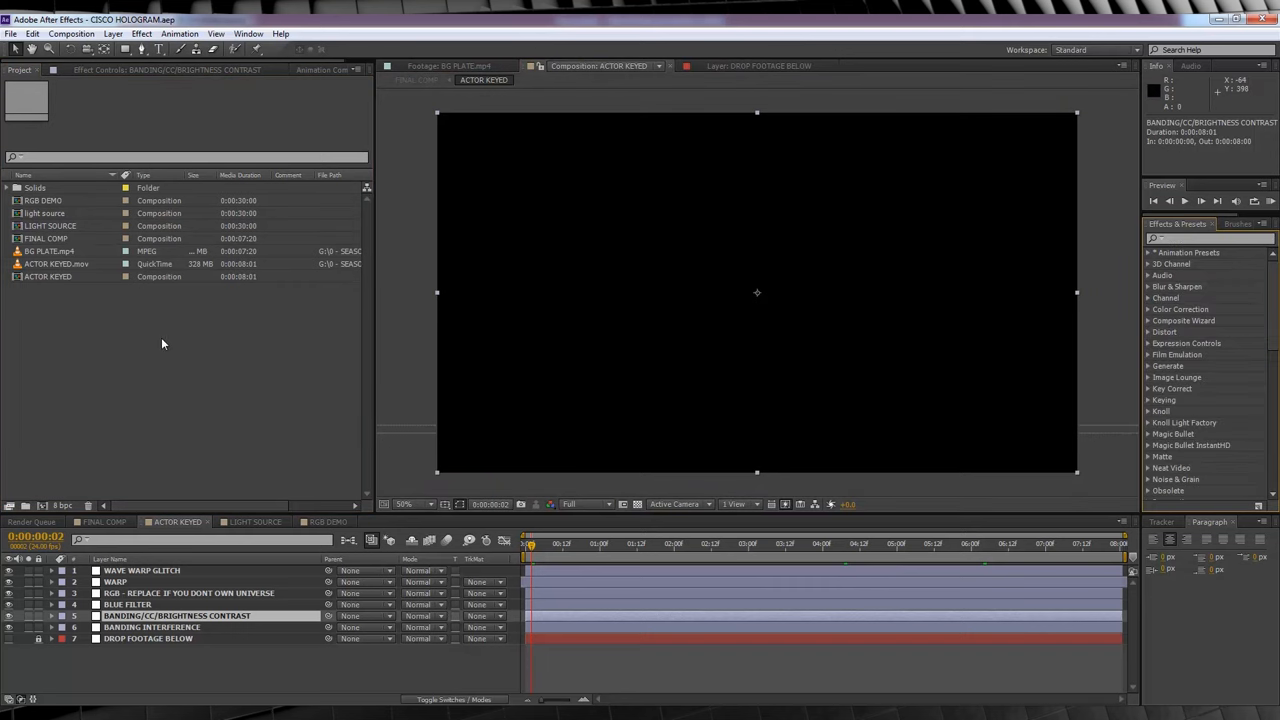
pyautogui.moveTo(151, 351)
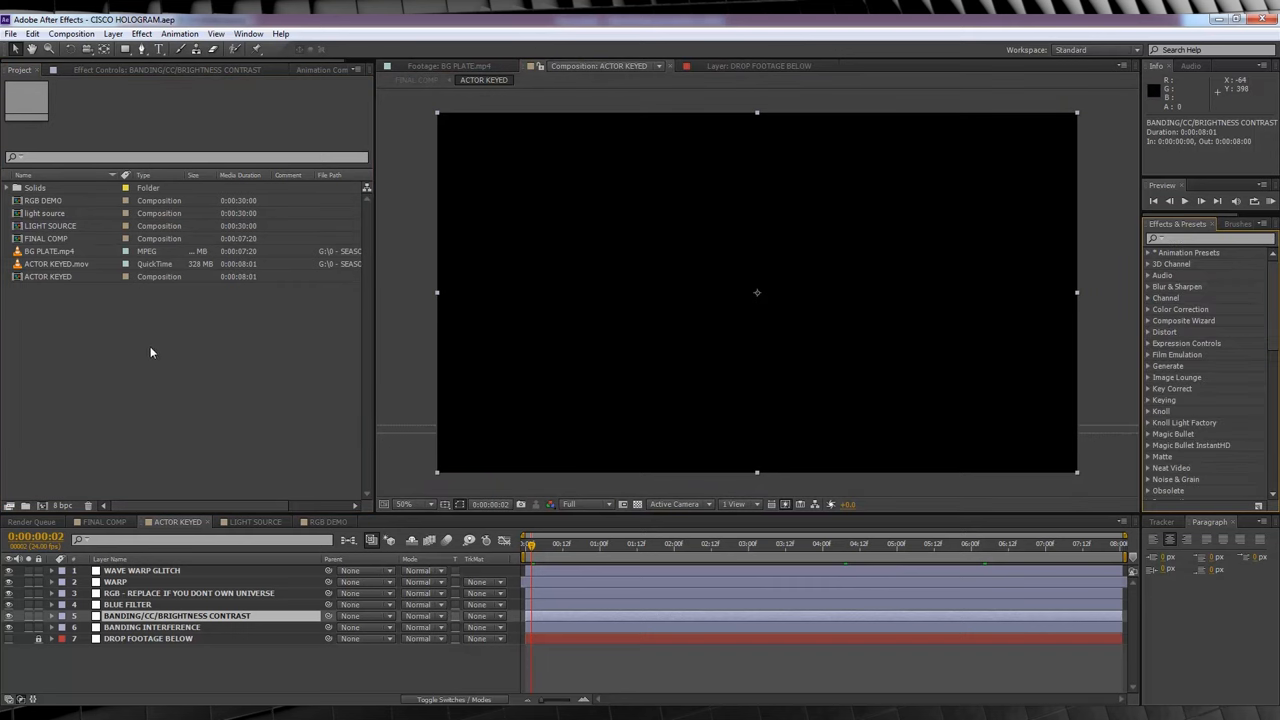
pyautogui.moveTo(162, 364)
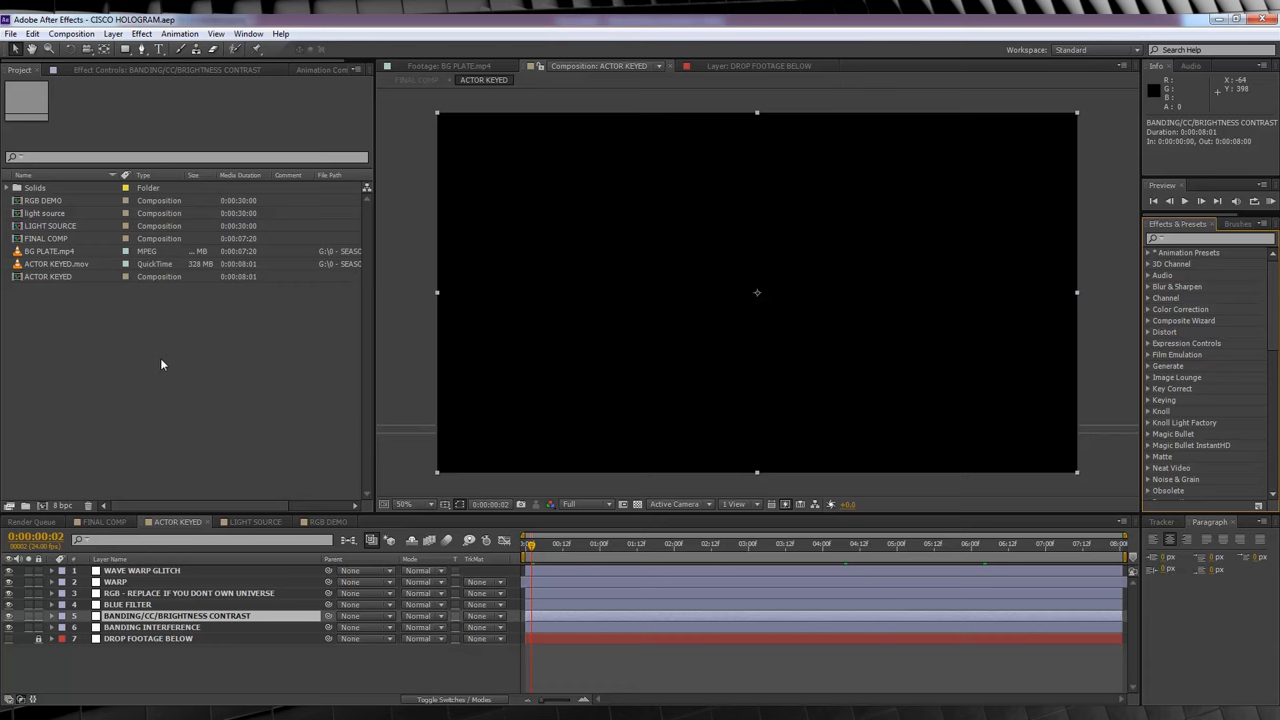
pyautogui.click(322, 521)
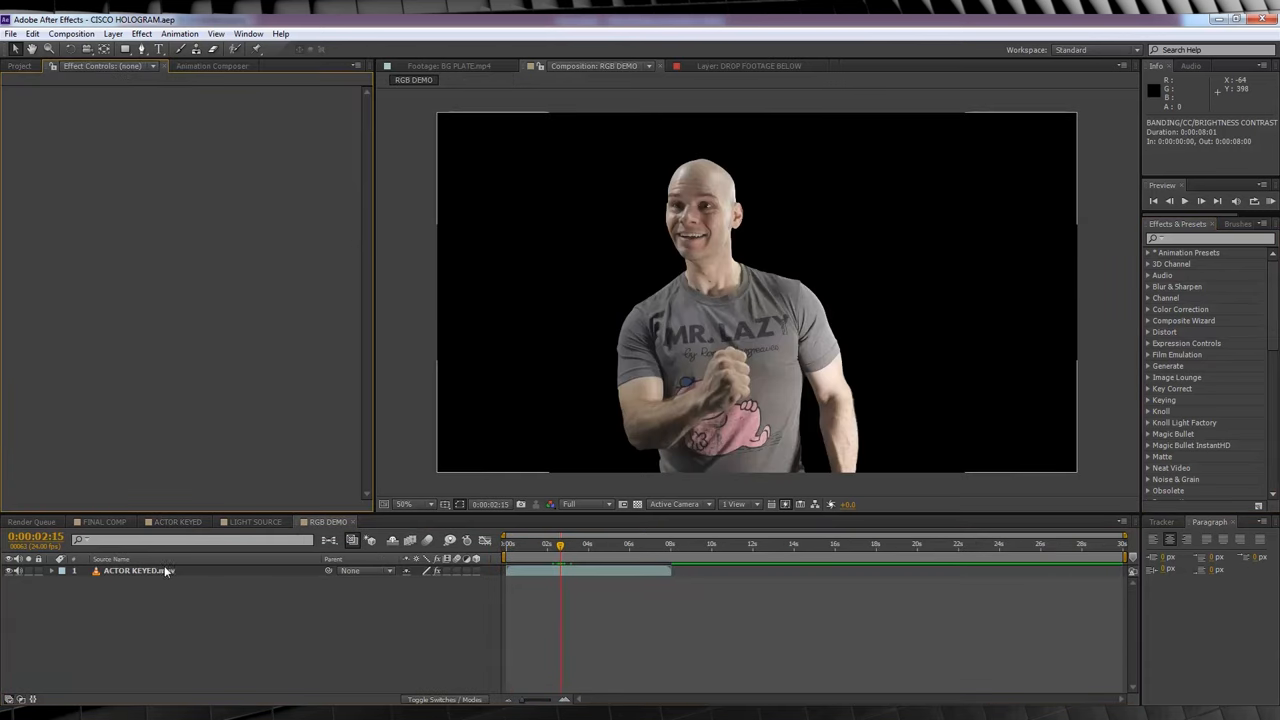
# Apply Simple RGB Separation to the ACTOR KEYED.mov layer, then close RGB DEMO
pyautogui.click(138, 570)
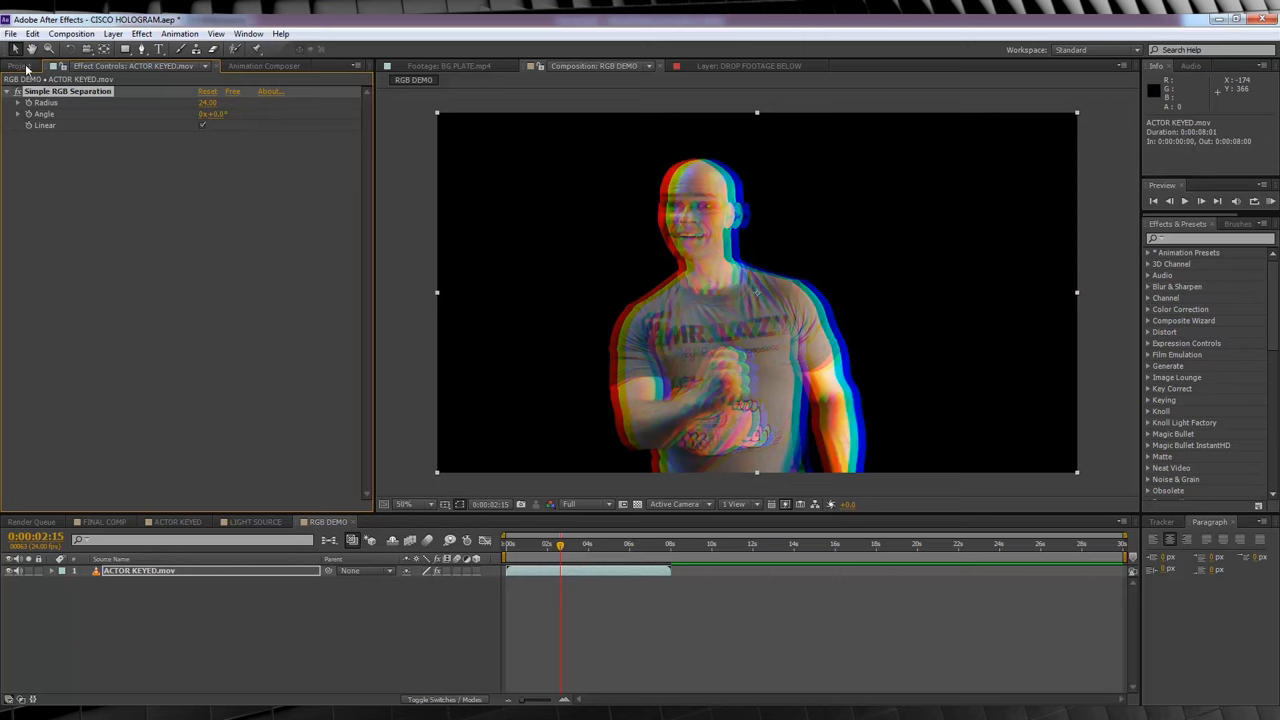
pyautogui.moveTo(25, 70)
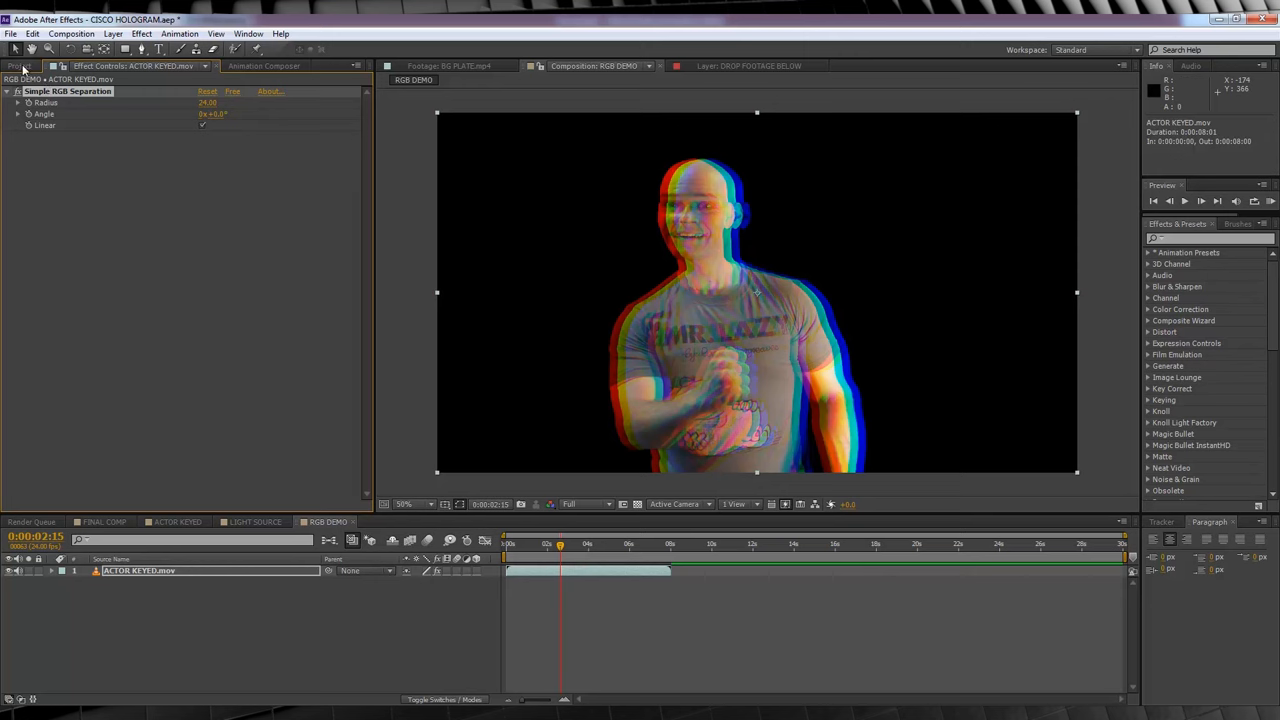
pyautogui.moveTo(667, 400)
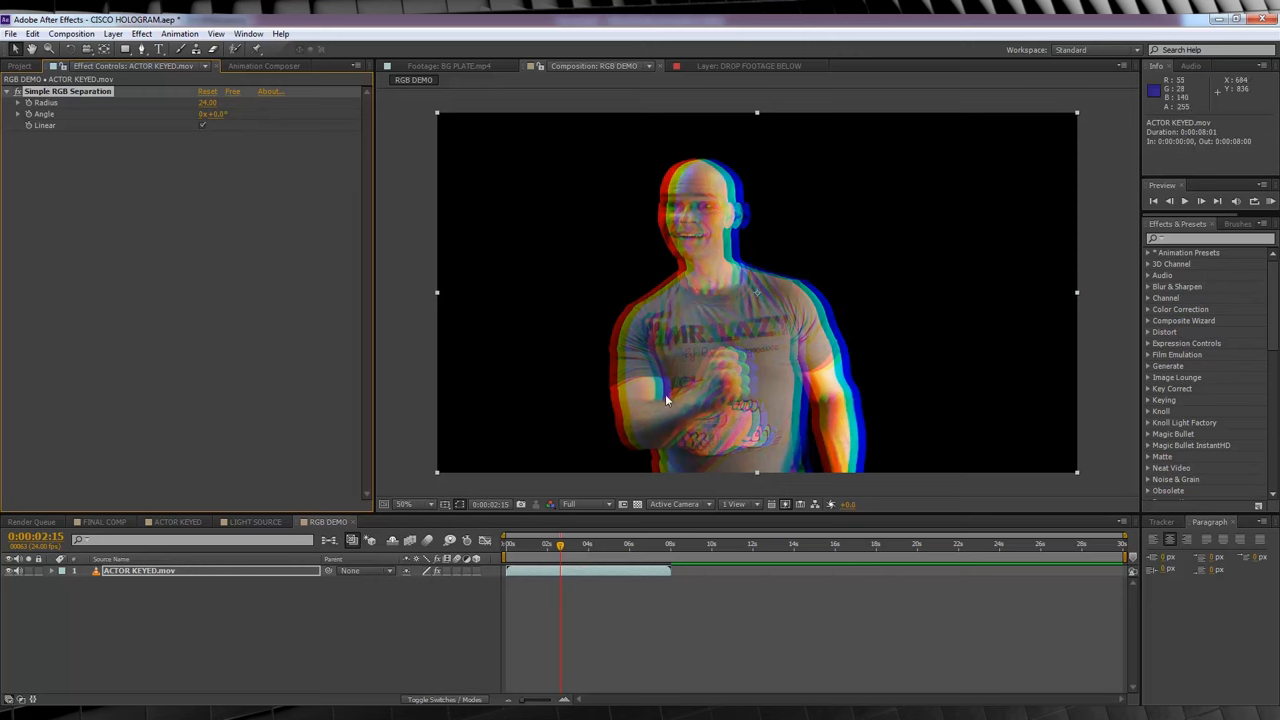
pyautogui.moveTo(147, 153)
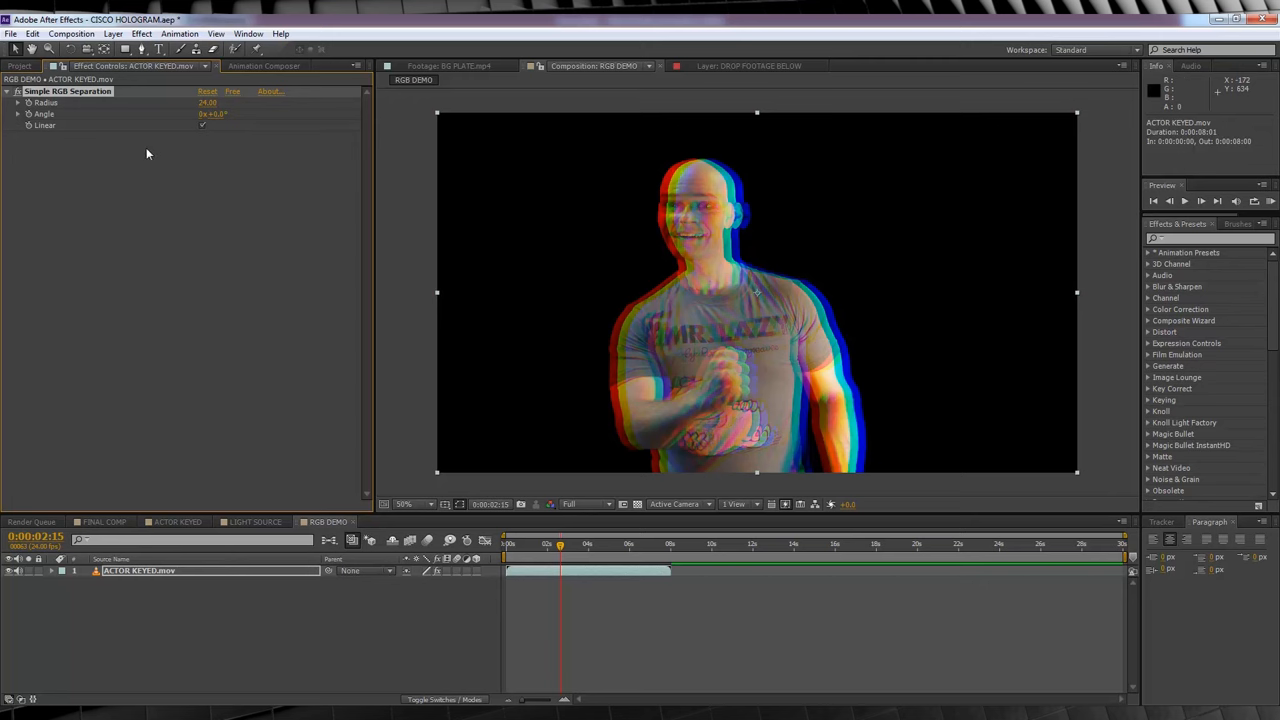
pyautogui.moveTo(150, 152)
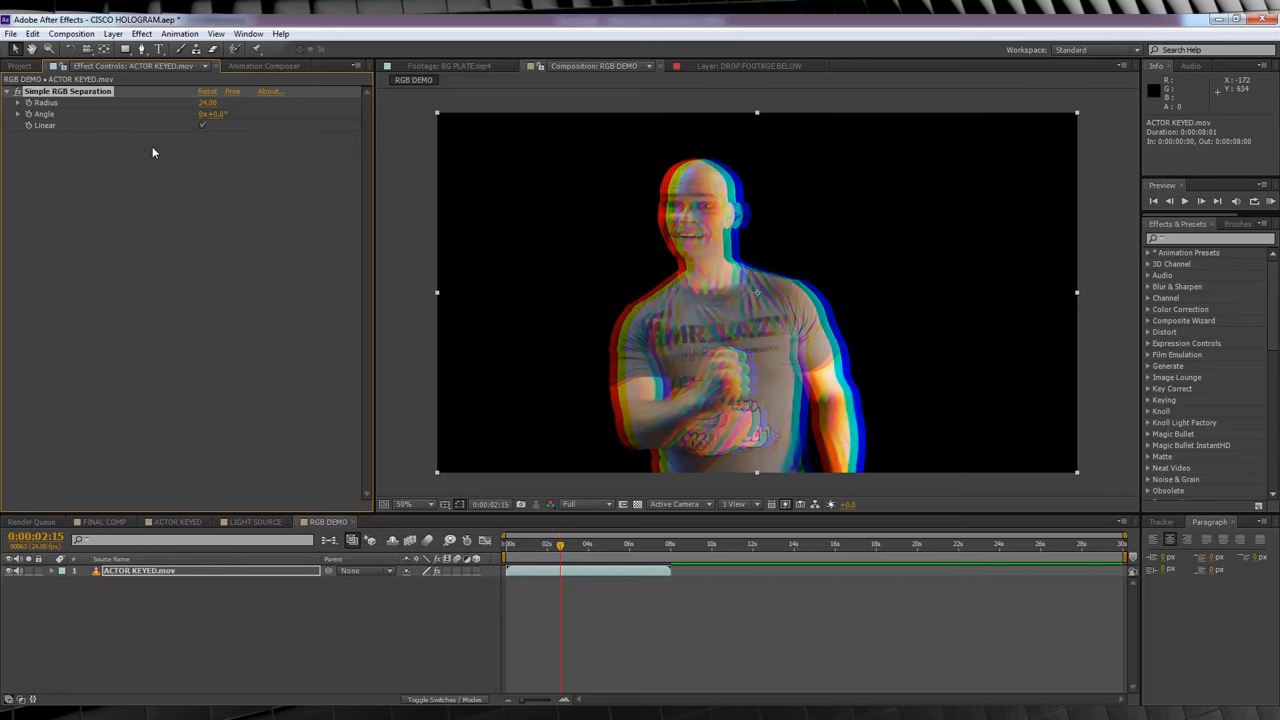
pyautogui.click(20, 66)
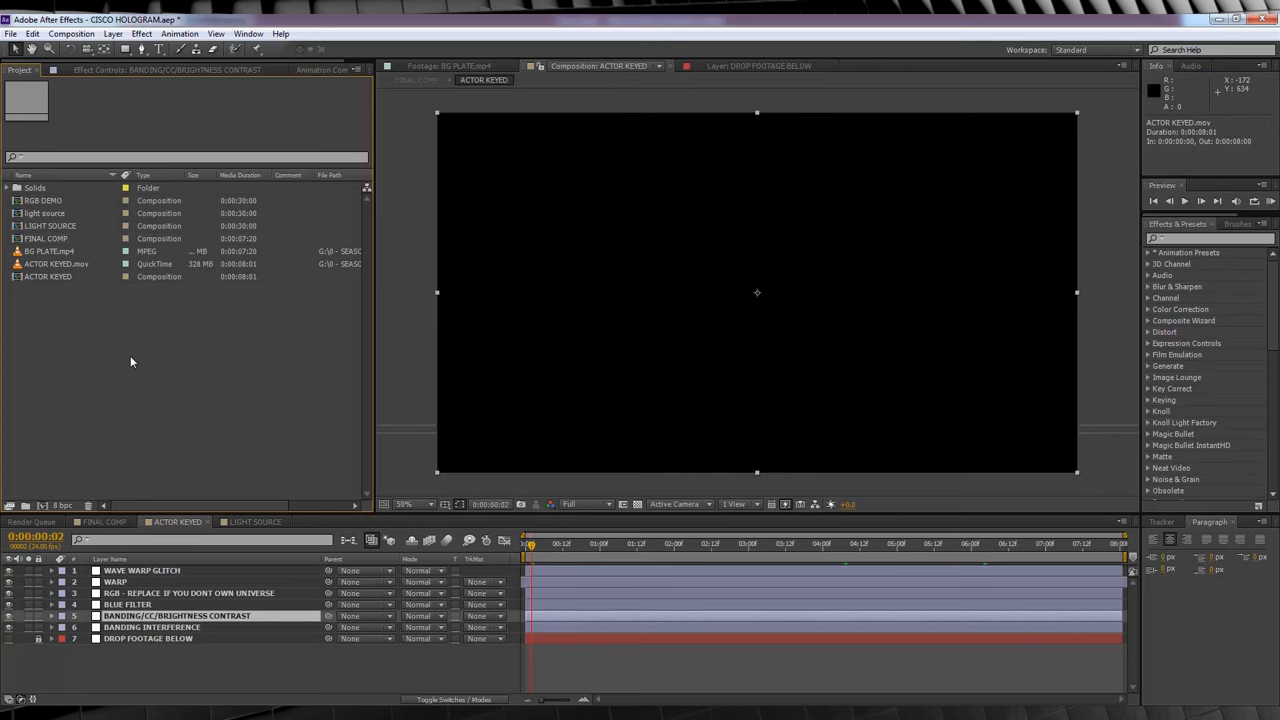
pyautogui.moveTo(140, 300)
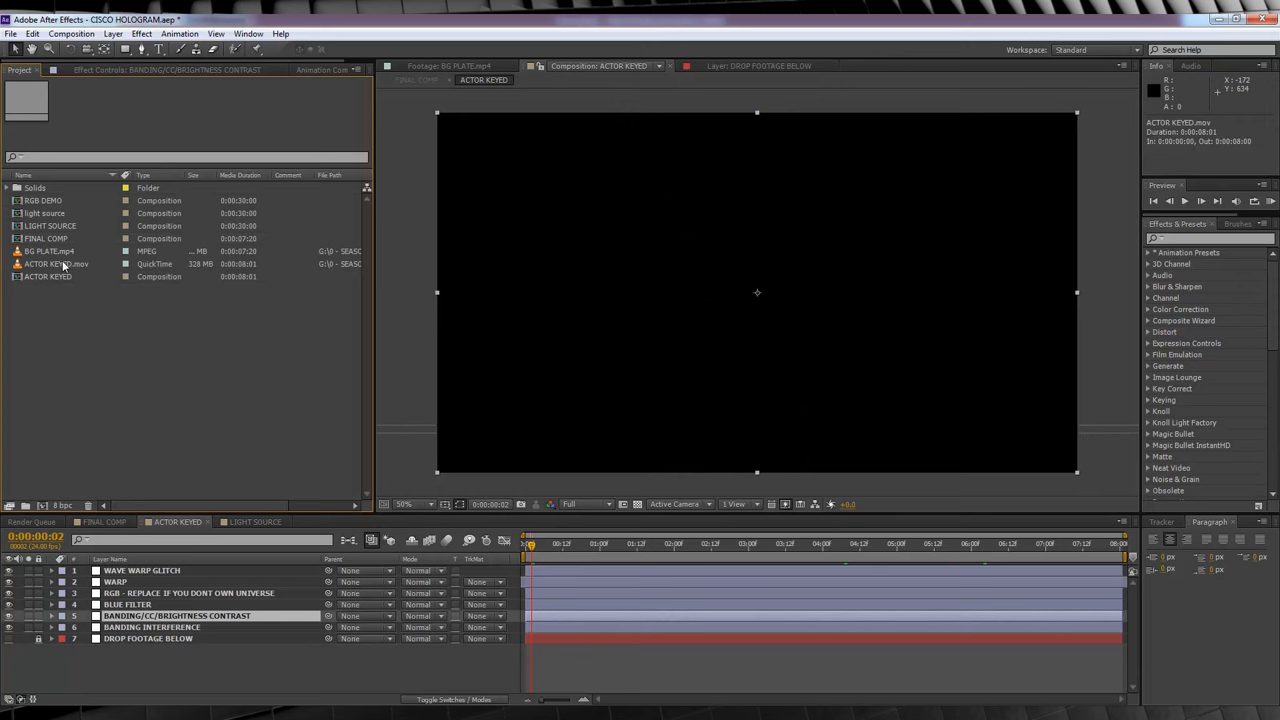
# Drop ACTOR KEYED.mov below the seven adjustment layers and select the RGB layer
pyautogui.click(58, 263)
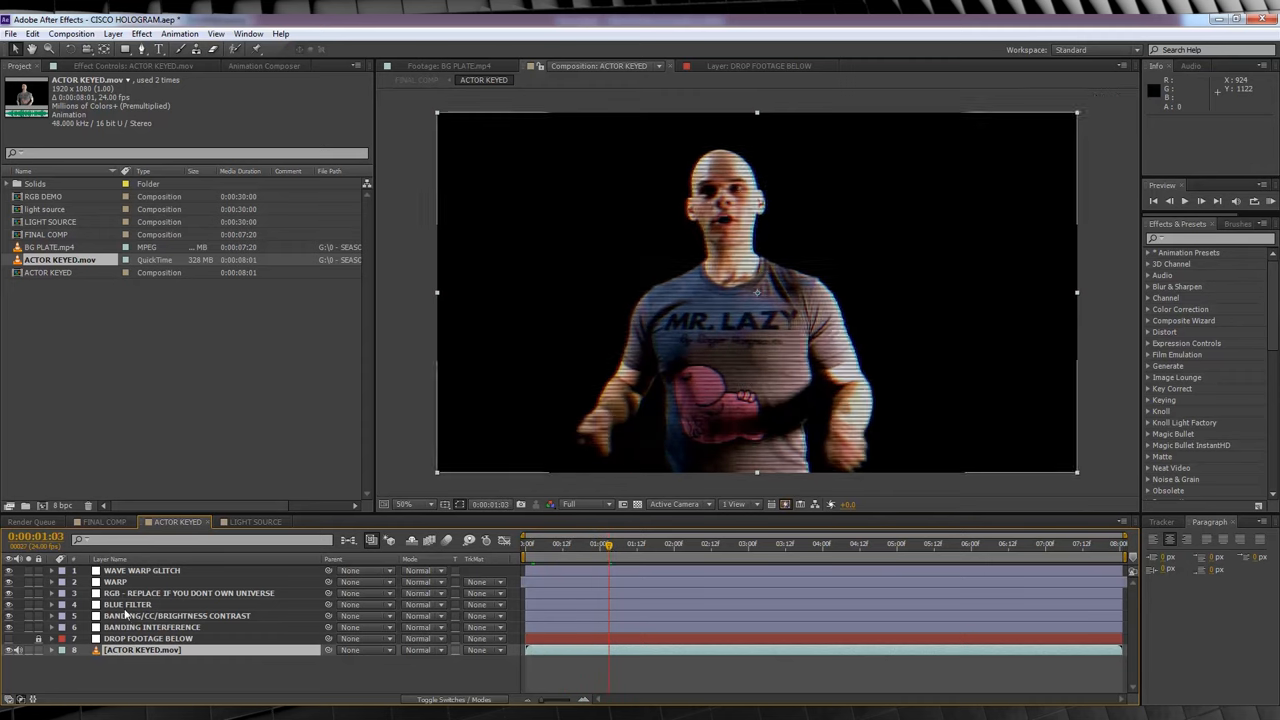
pyautogui.click(188, 593)
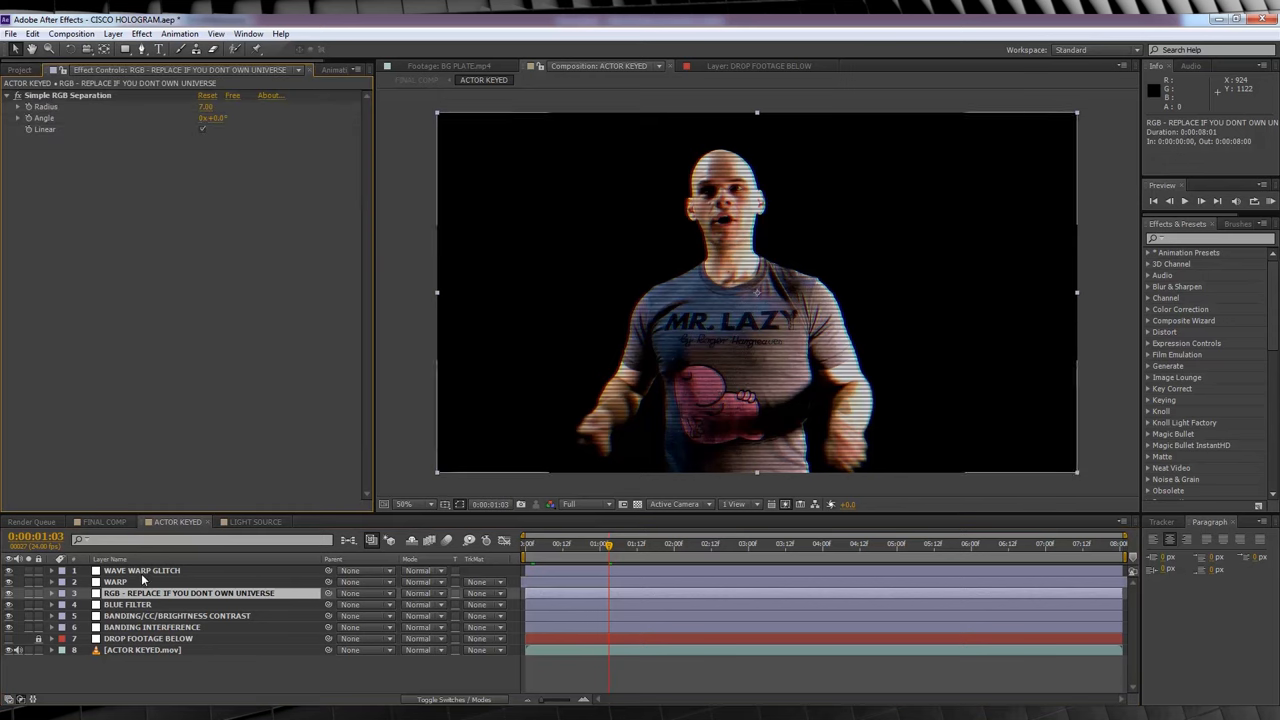
# Copy WAVE WARP GLITCH opacity keyframes and paste them earlier in the timeline
pyautogui.click(141, 570)
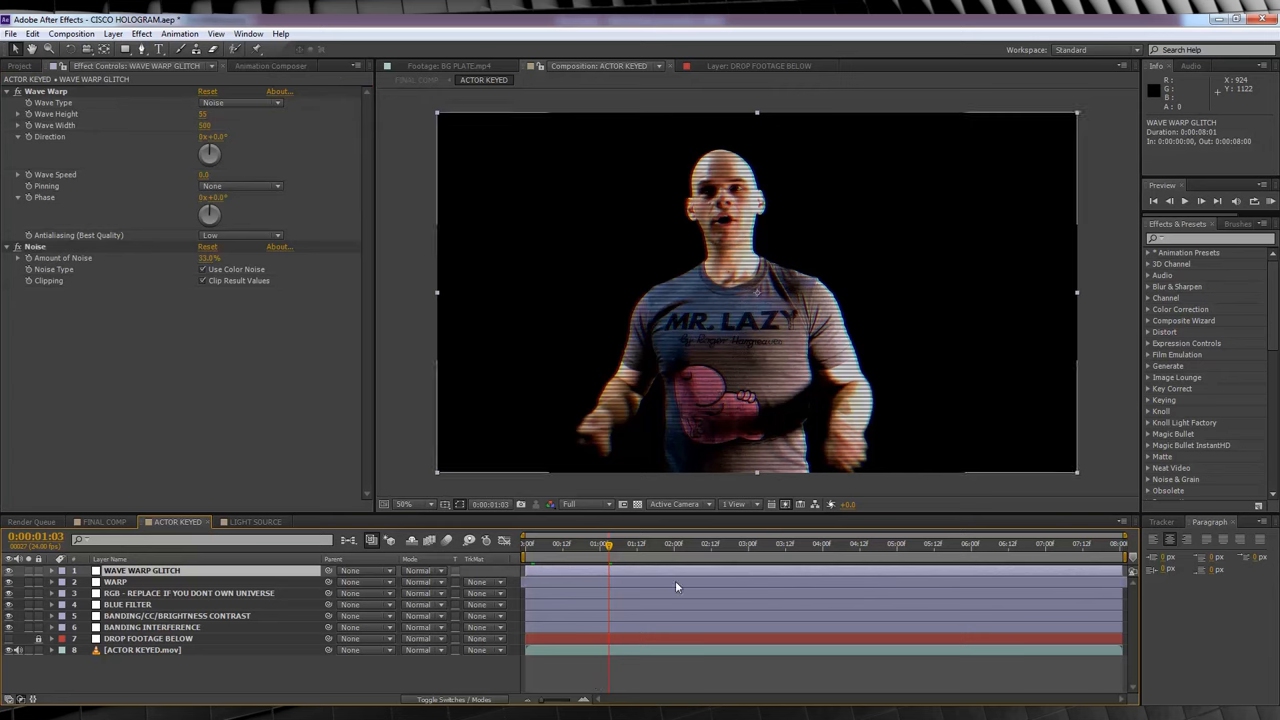
pyautogui.click(51, 570)
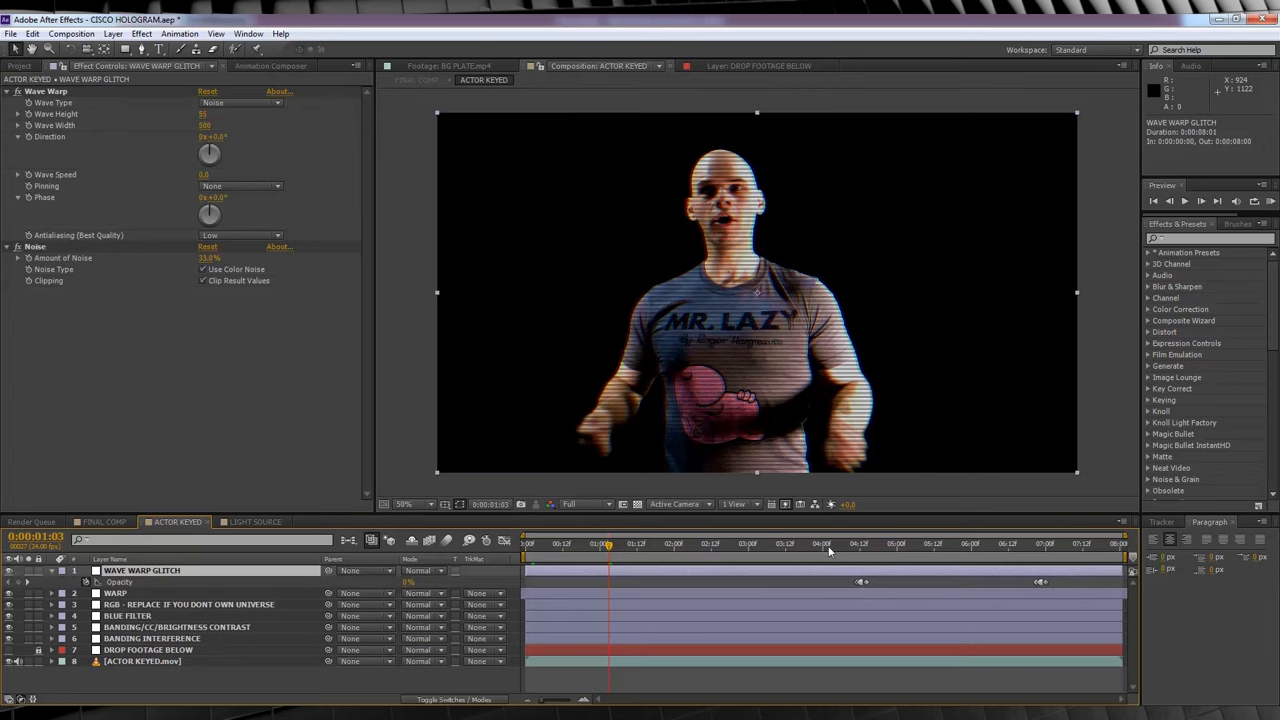
pyautogui.click(858, 543)
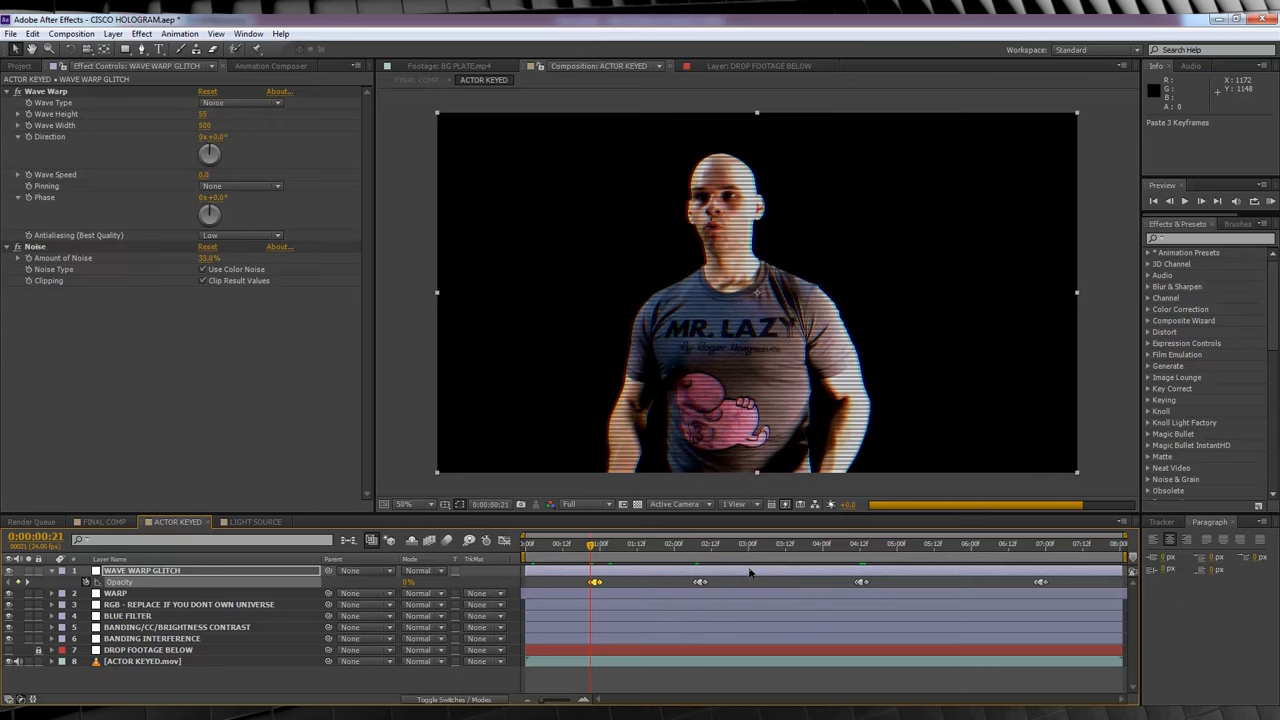
pyautogui.click(700, 582)
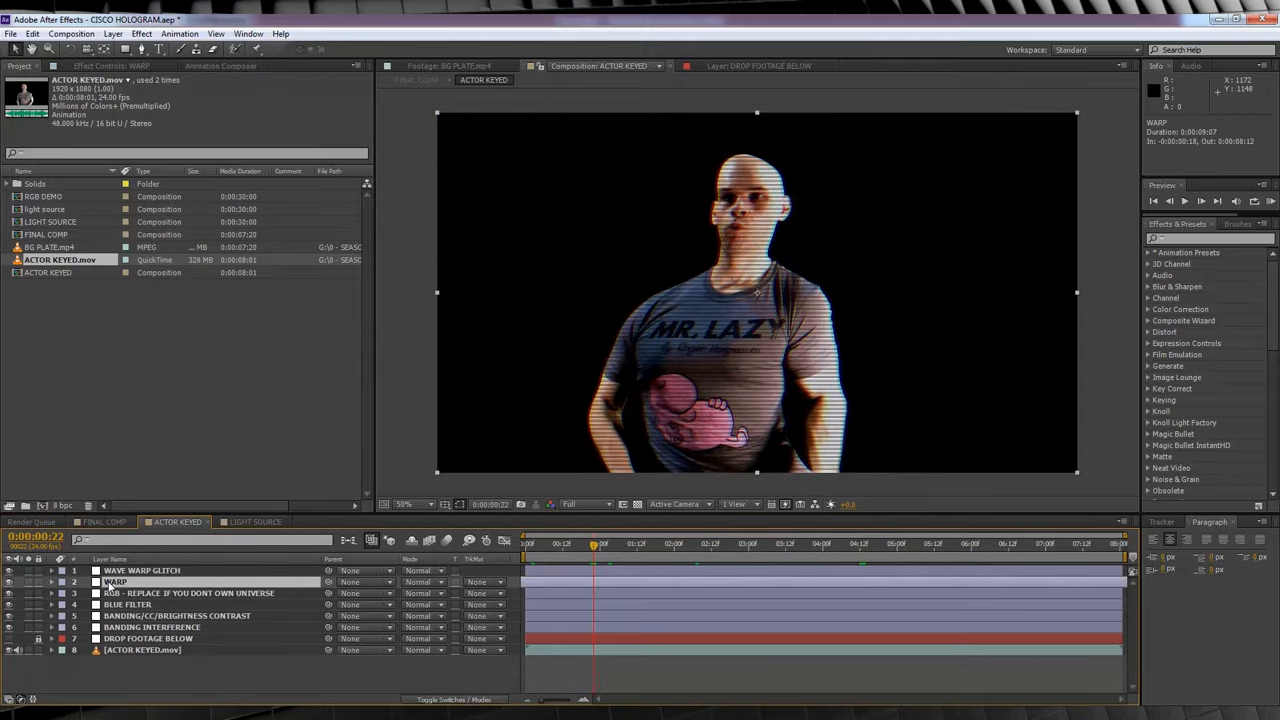
# Copy the WARP layer's Bend and Vertical Distortion keyframes and paste them at 4:11
pyautogui.click(51, 582)
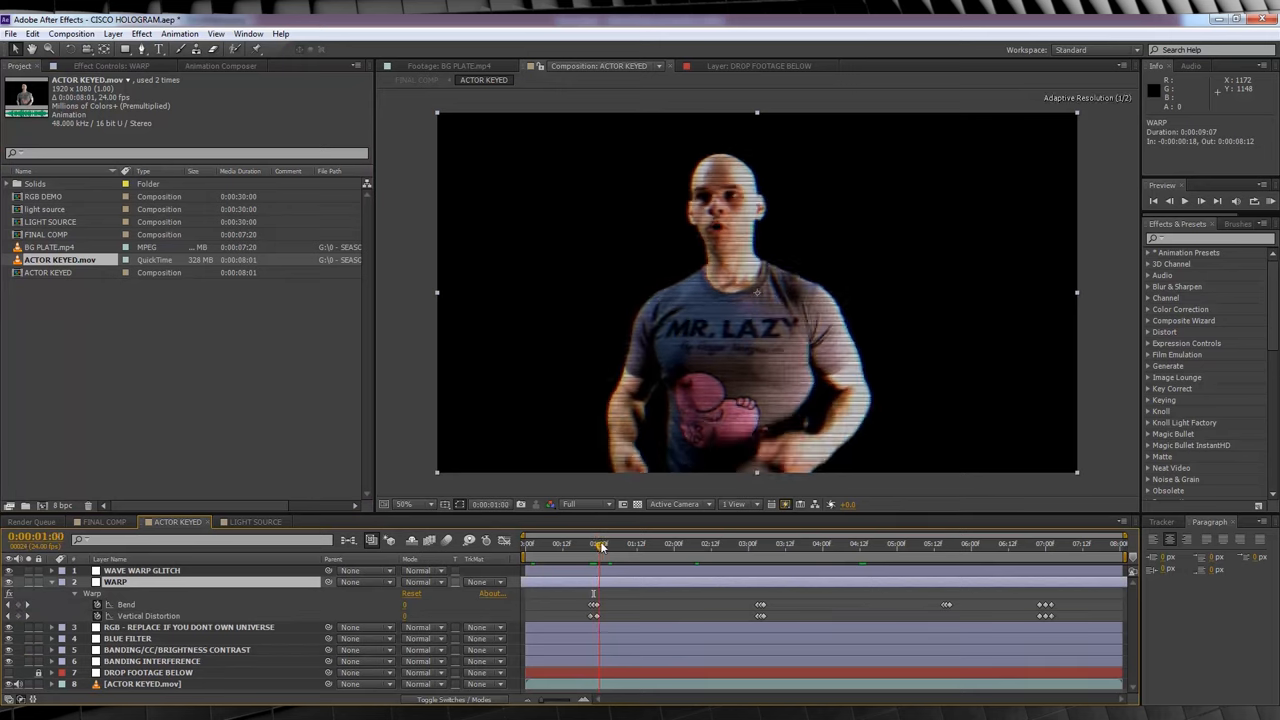
pyautogui.click(763, 543)
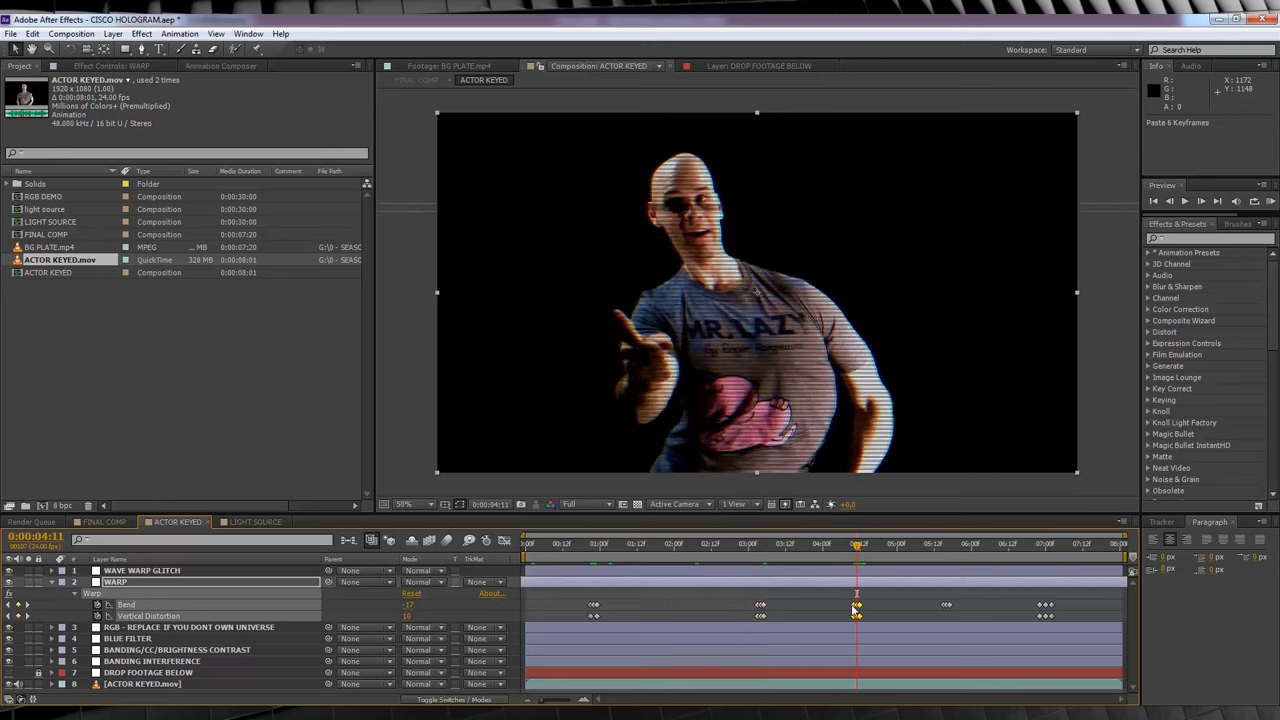
pyautogui.click(825, 543)
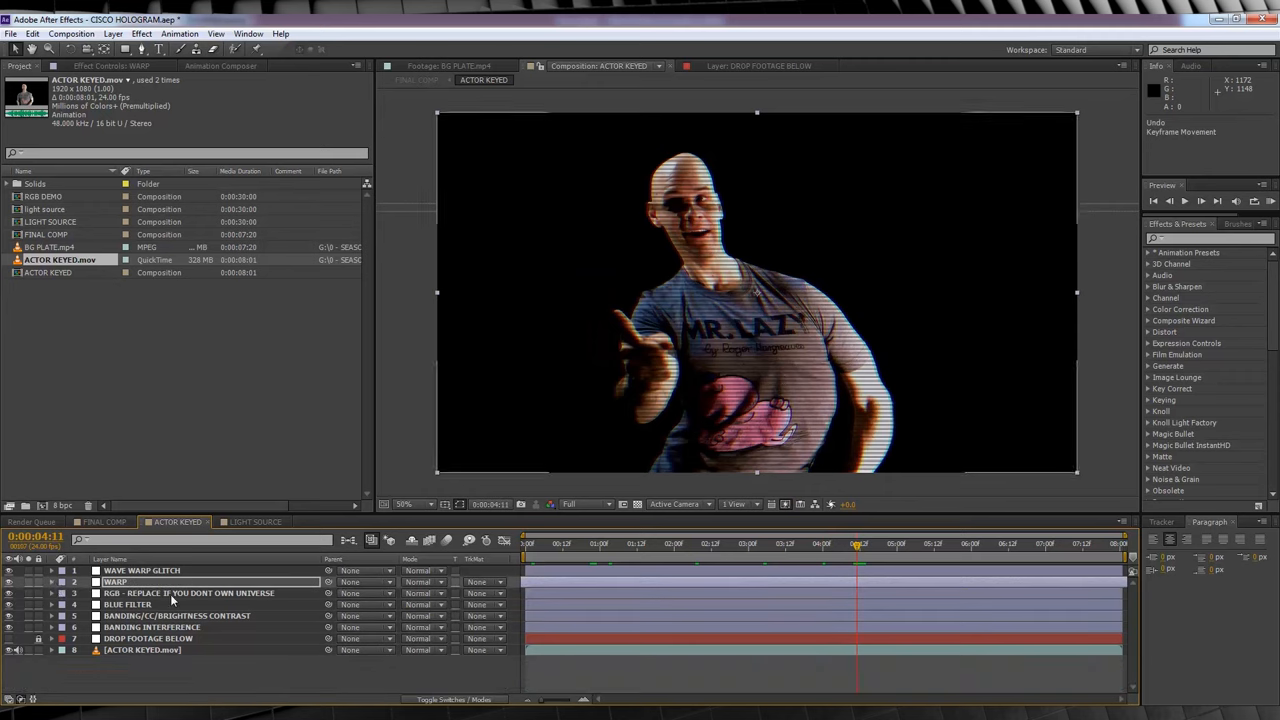
pyautogui.click(188, 593)
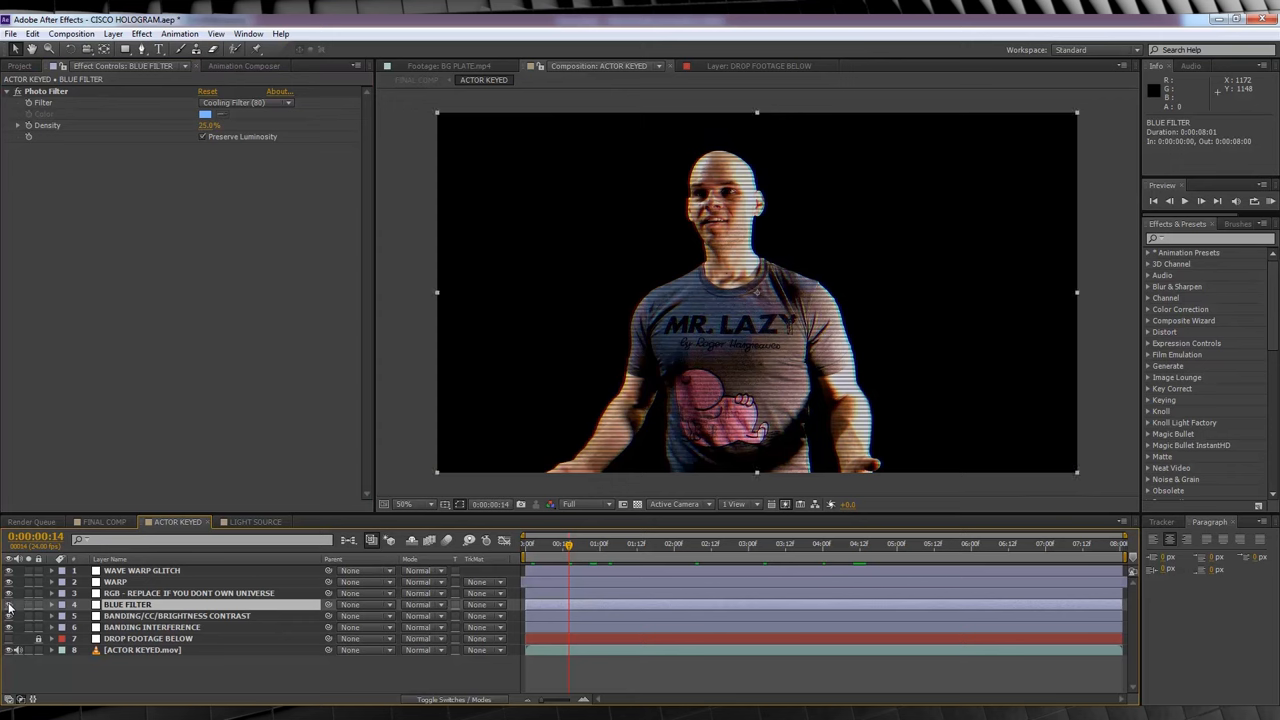
pyautogui.click(178, 615)
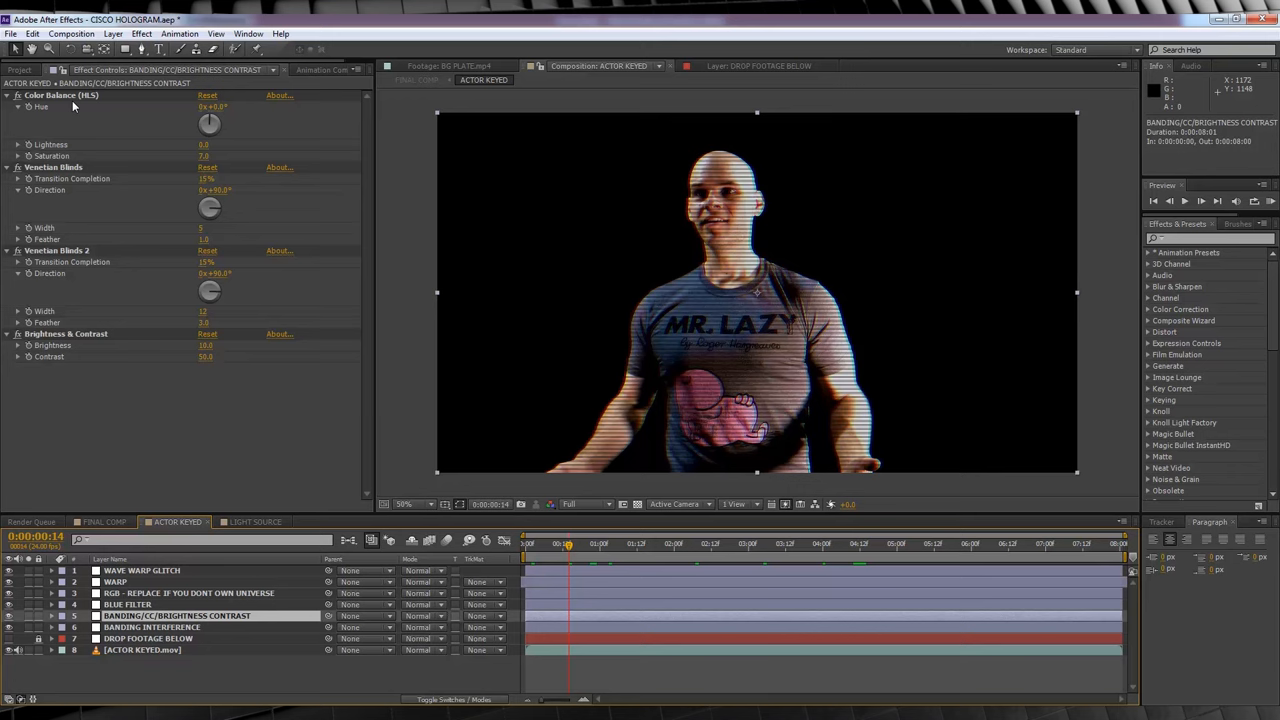
pyautogui.moveTo(88, 257)
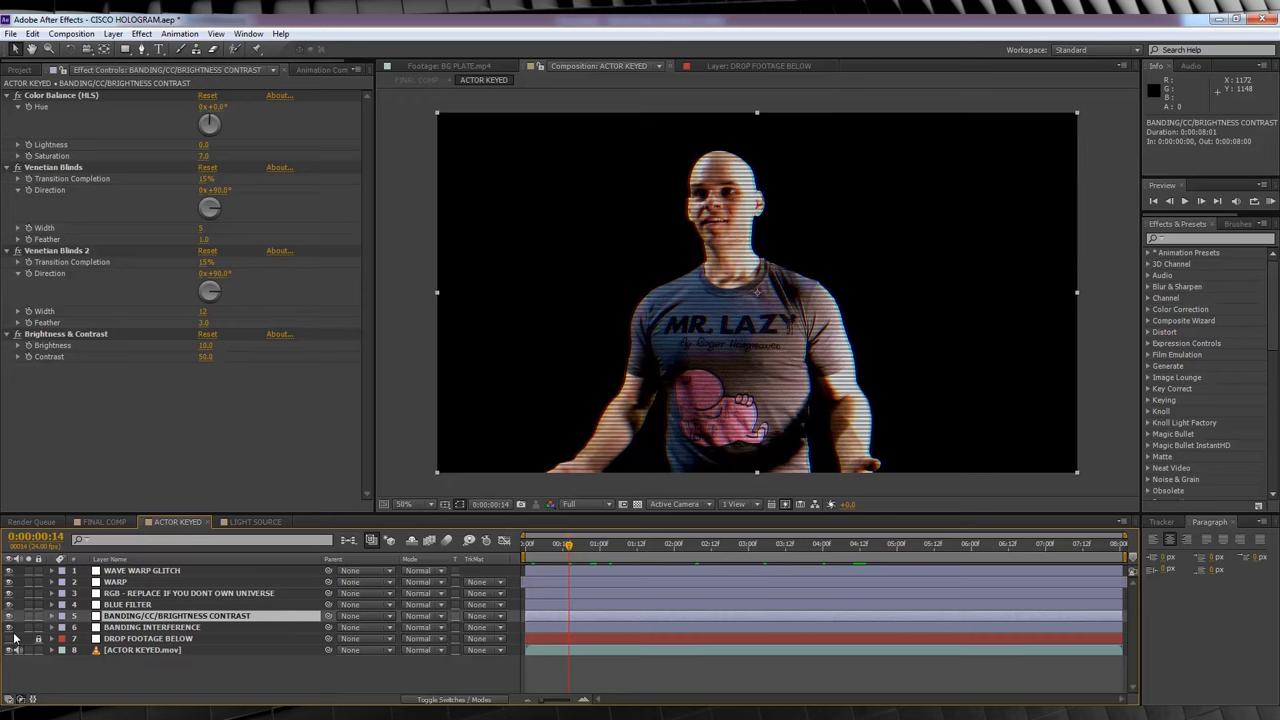
pyautogui.click(152, 627)
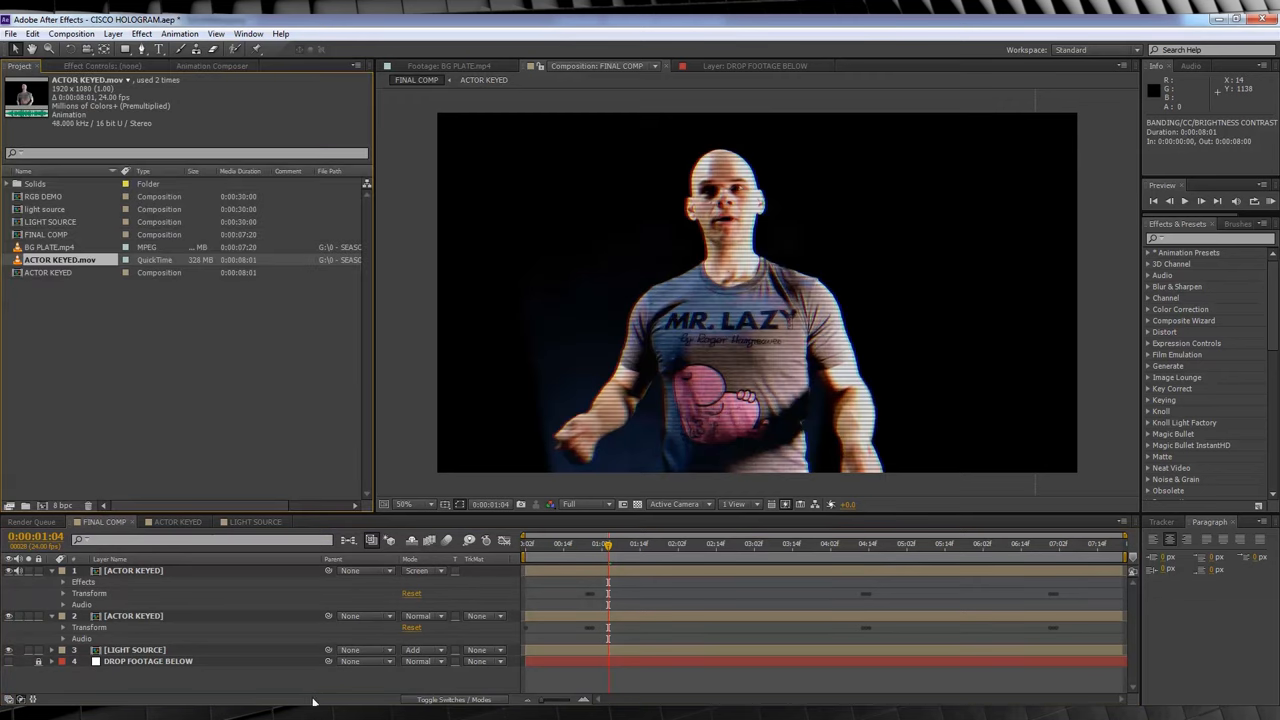
# Reveal layer 2's Opacity keyframes, then view the LIGHT SOURCE composition
pyautogui.click(133, 570)
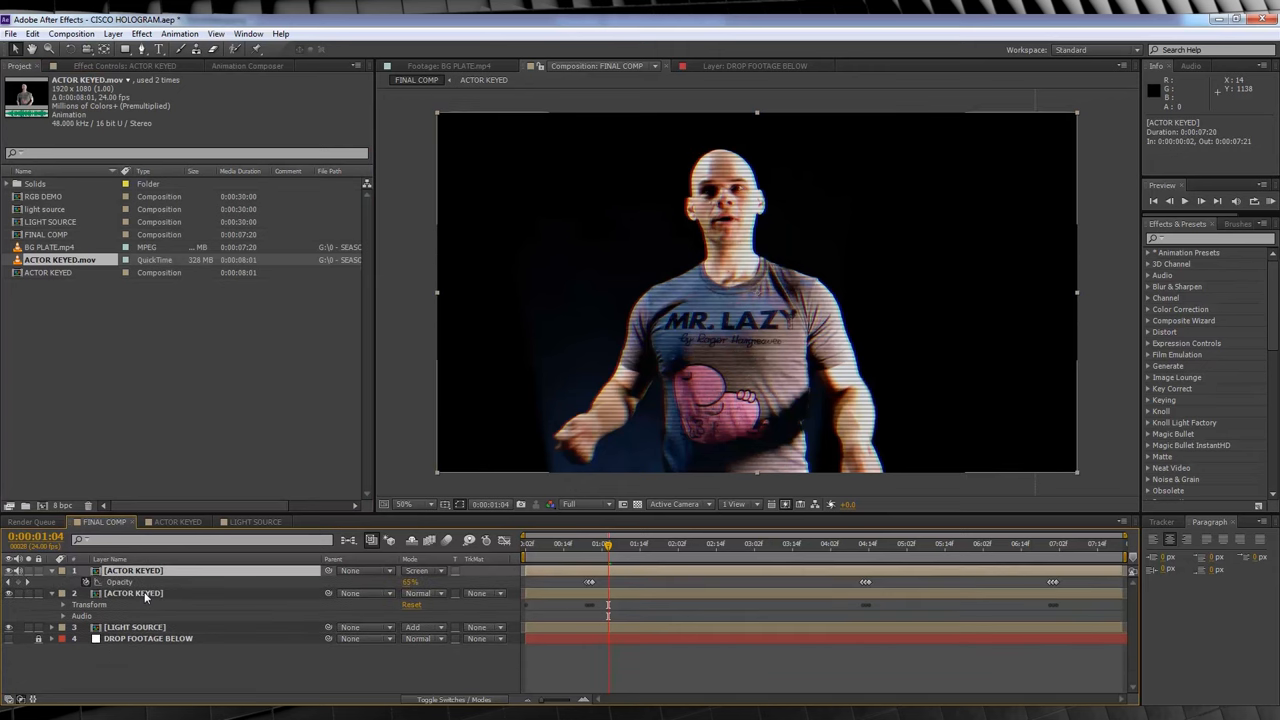
pyautogui.click(28, 593)
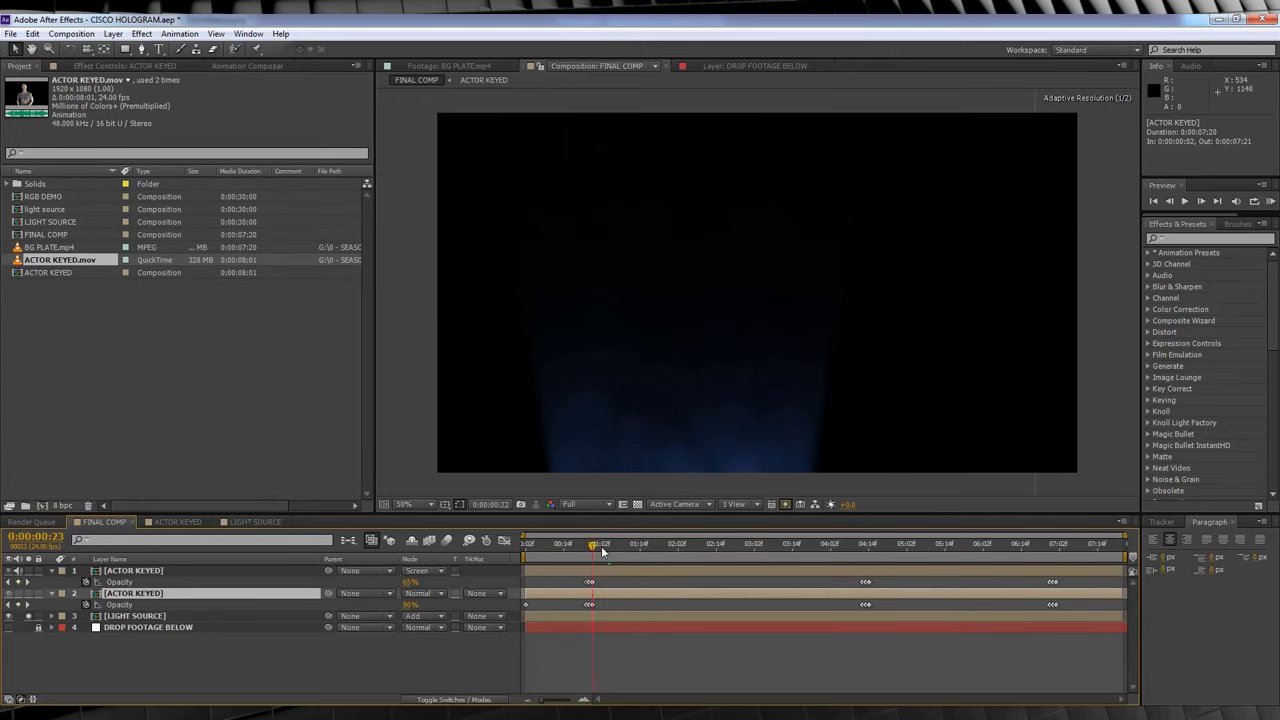
pyautogui.click(254, 521)
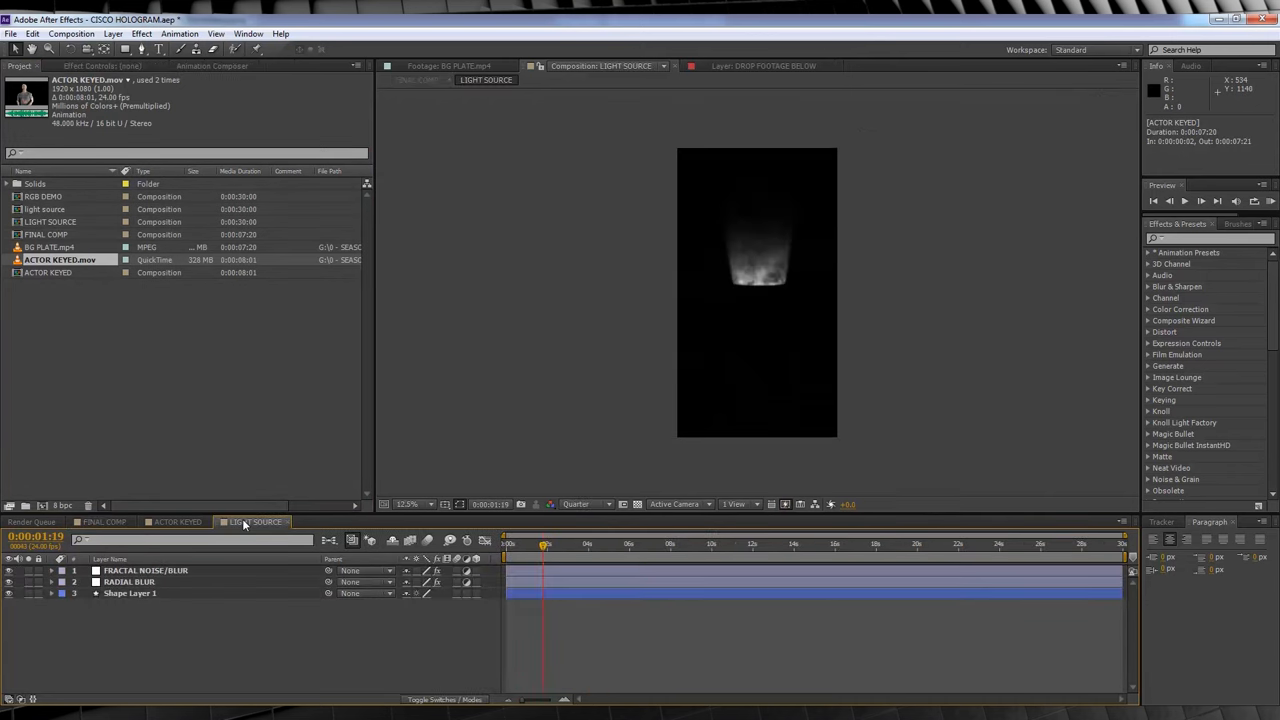
# Add BG PLATE.mp4 as the bottom layer of FINAL COMP
pyautogui.click(593, 543)
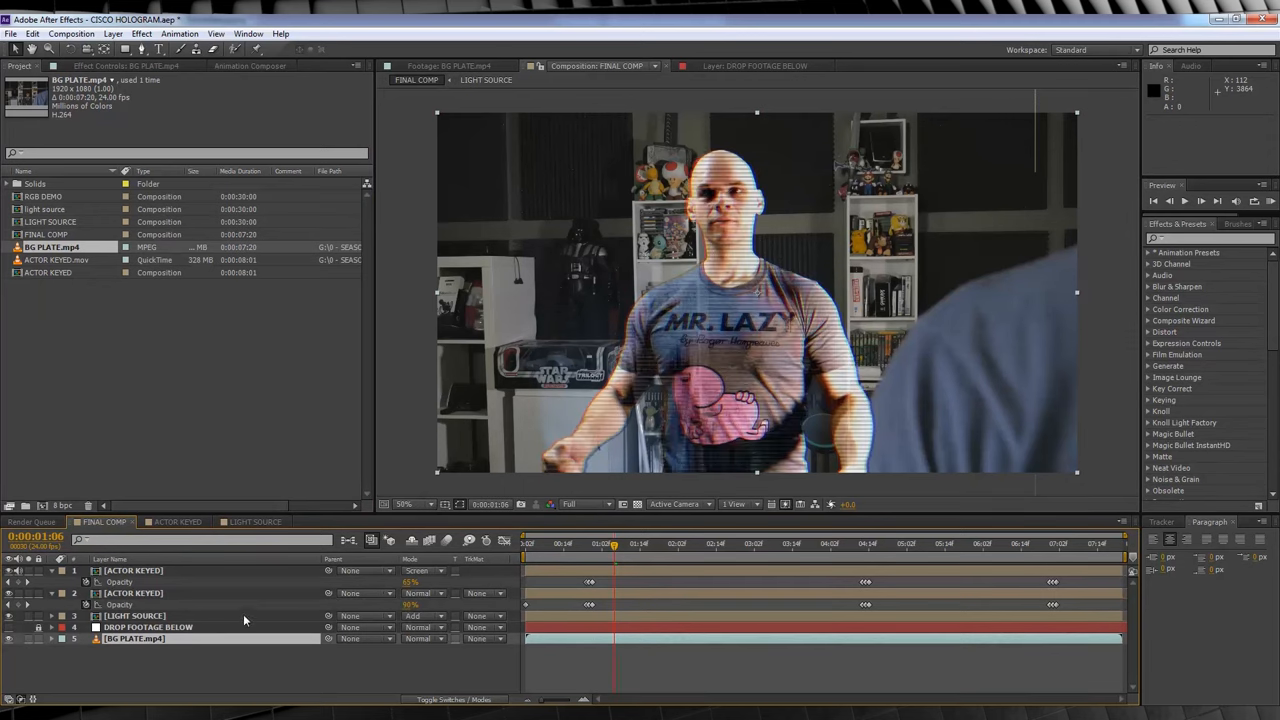
# Collapse layer properties and RAM-preview the hologram composite, then stop it
pyautogui.click(133, 570)
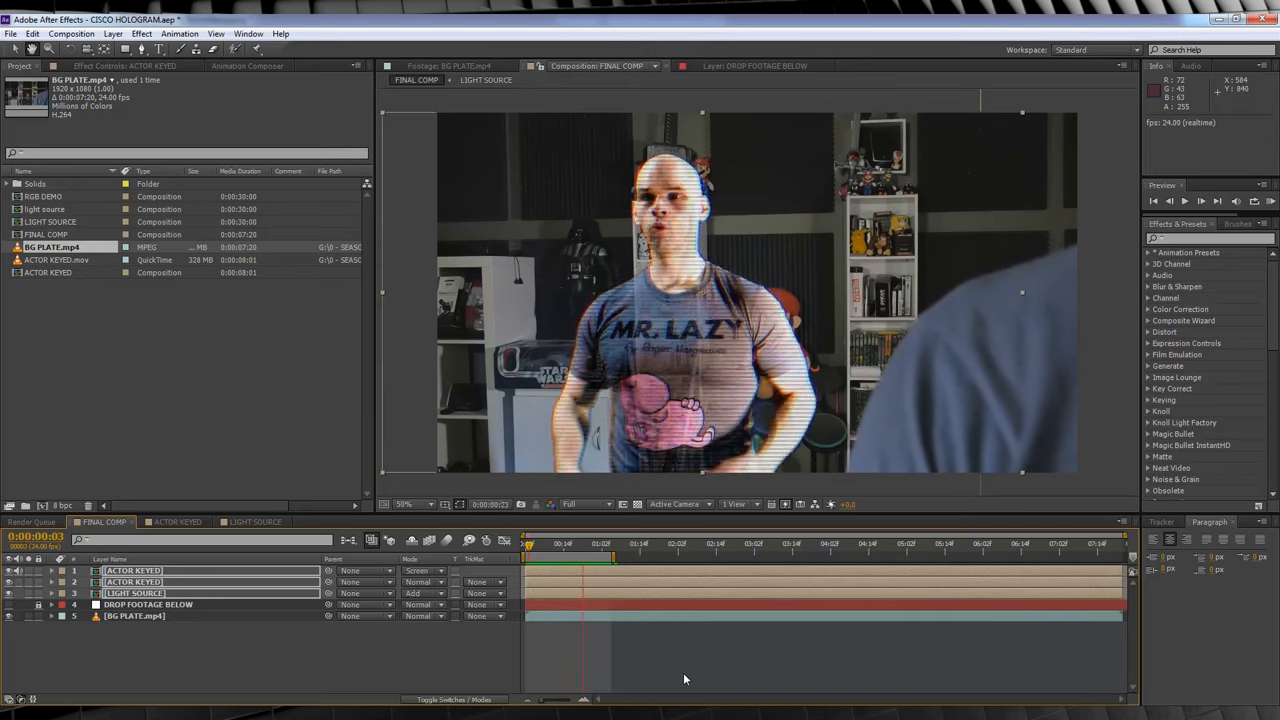
pyautogui.click(580, 543)
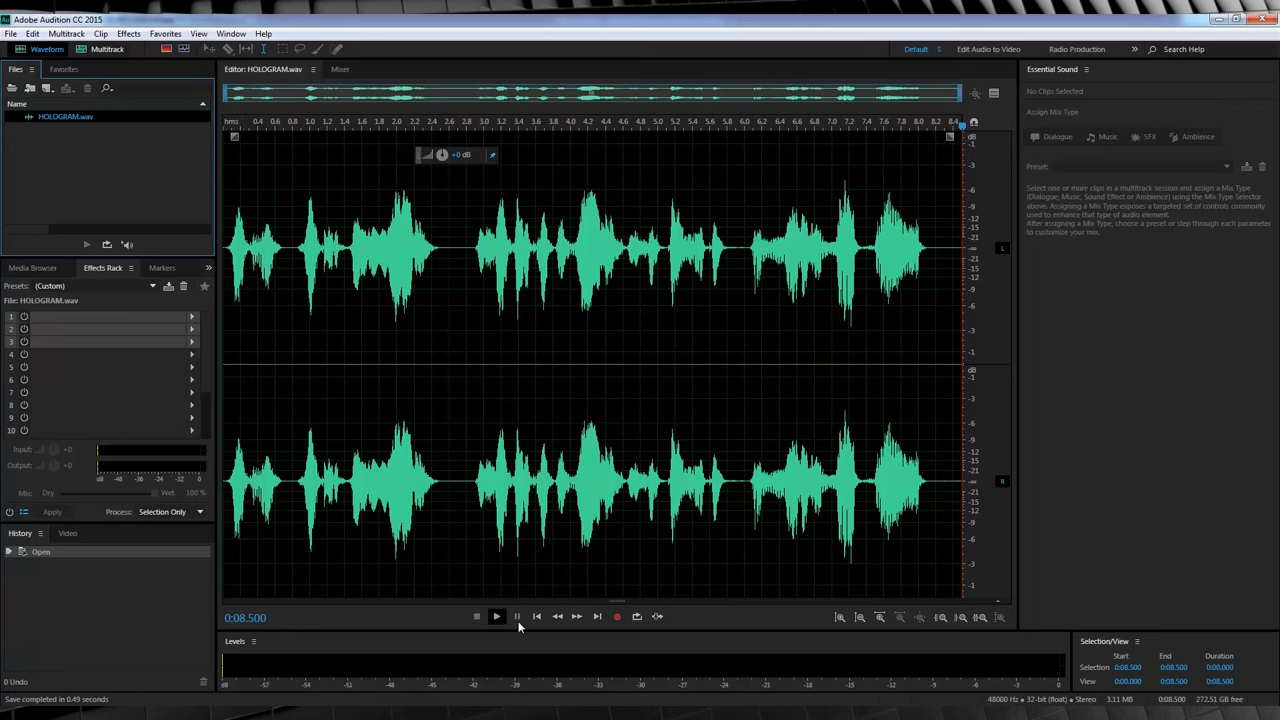
# Play HOLOGRAM.wav and apply Stretch and Pitch with a lower pitch
pyautogui.click(497, 616)
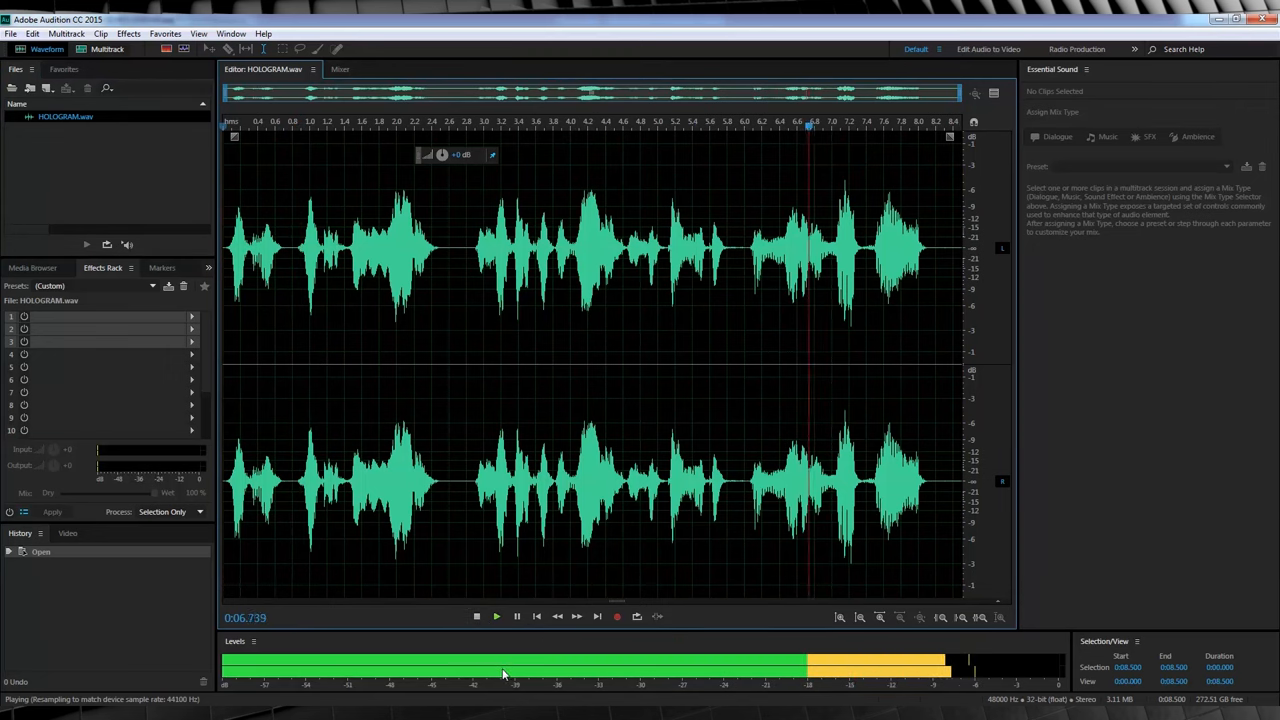
pyautogui.click(476, 616)
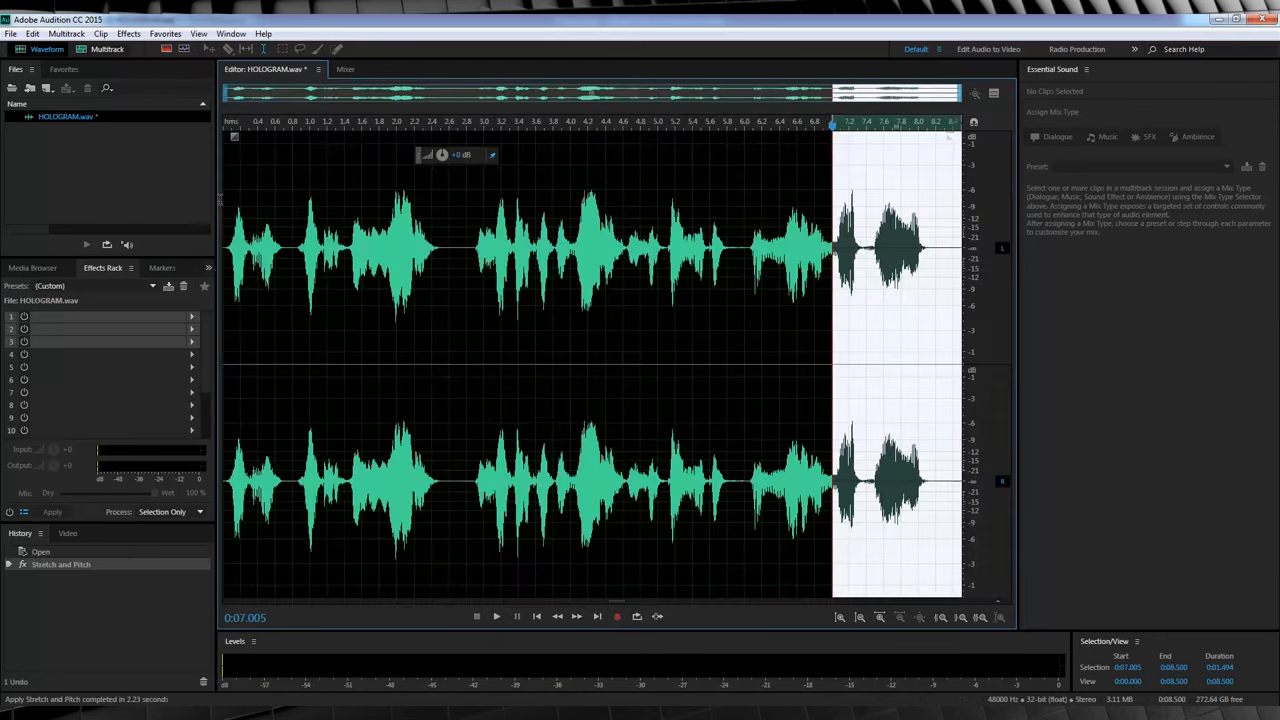
# Play the pitched-down HOLOGRAM.wav and stop playback
pyautogui.click(497, 616)
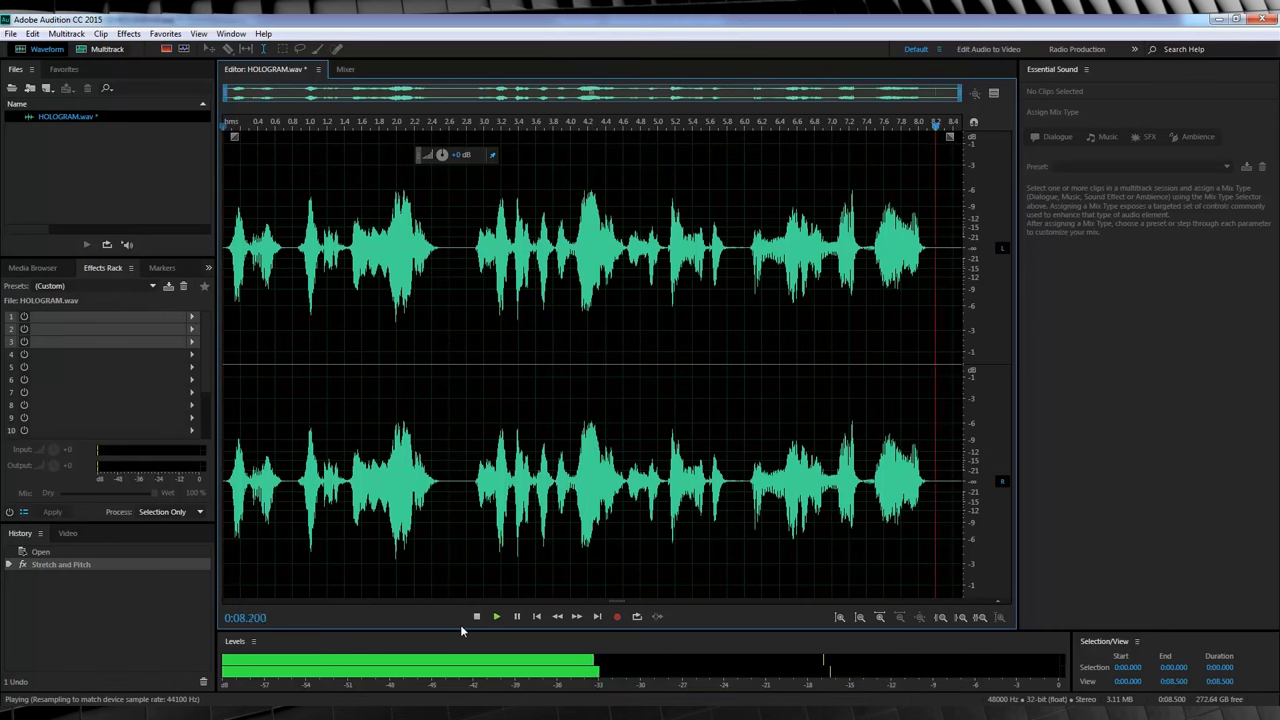
pyautogui.click(477, 616)
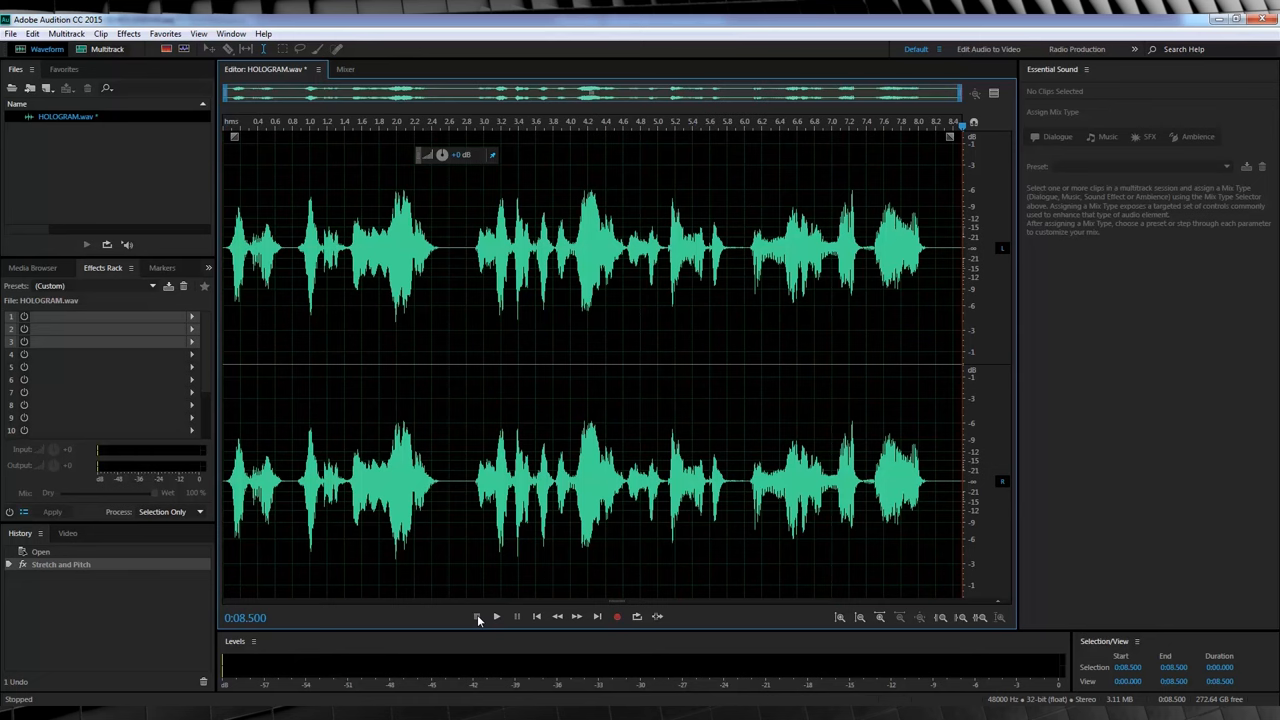
pyautogui.moveTo(477, 616)
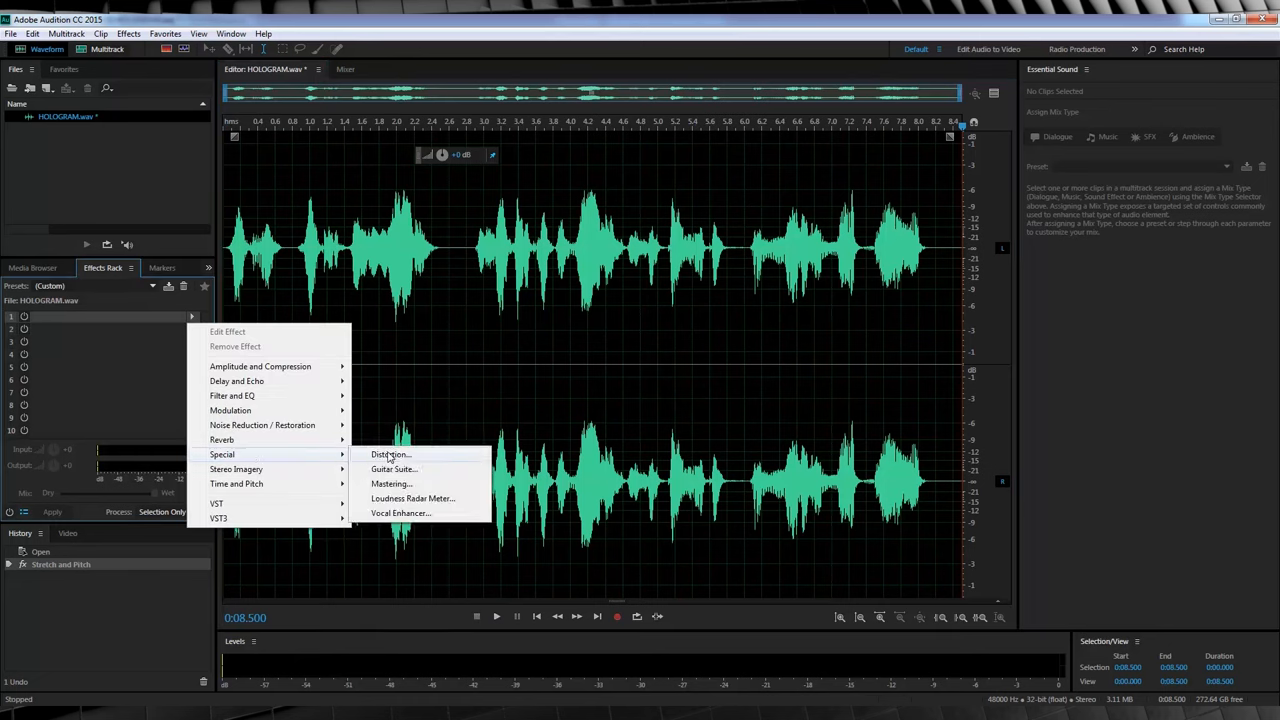
# Add a Guitar Suite to the voice with compression and the Non-Amp: Clock Radio amplifier
pyautogui.click(393, 469)
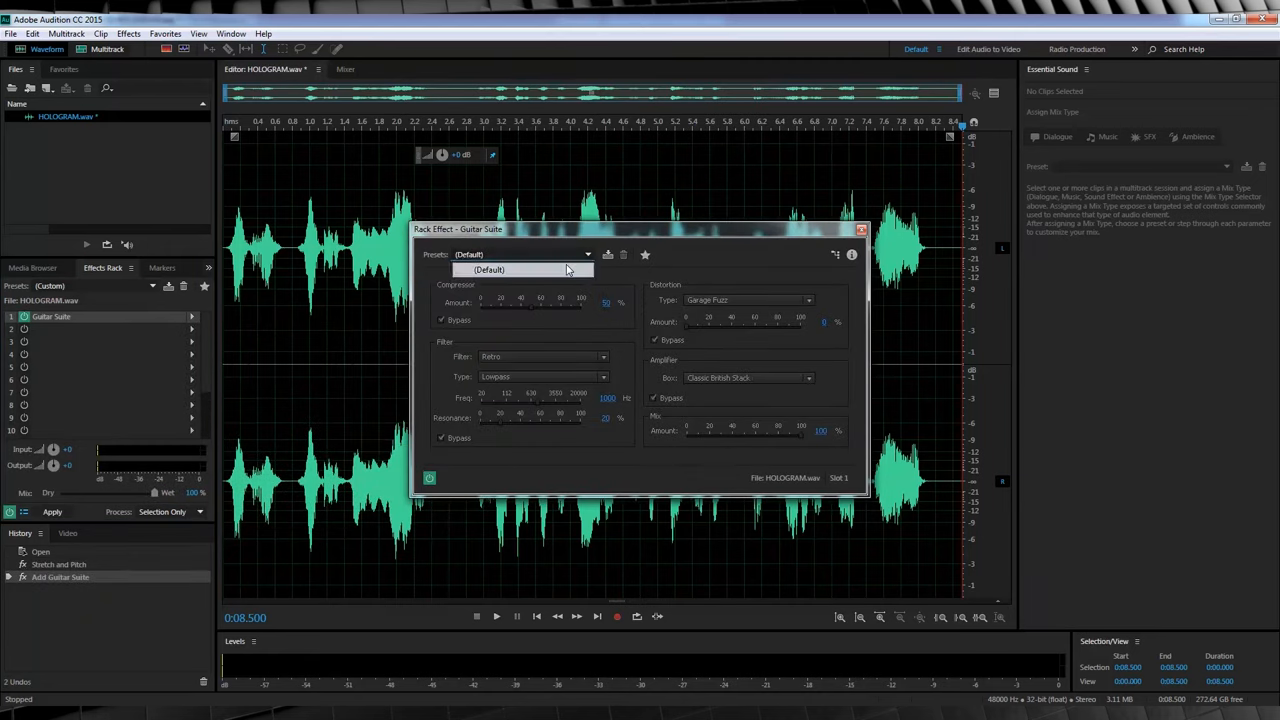
pyautogui.click(520, 270)
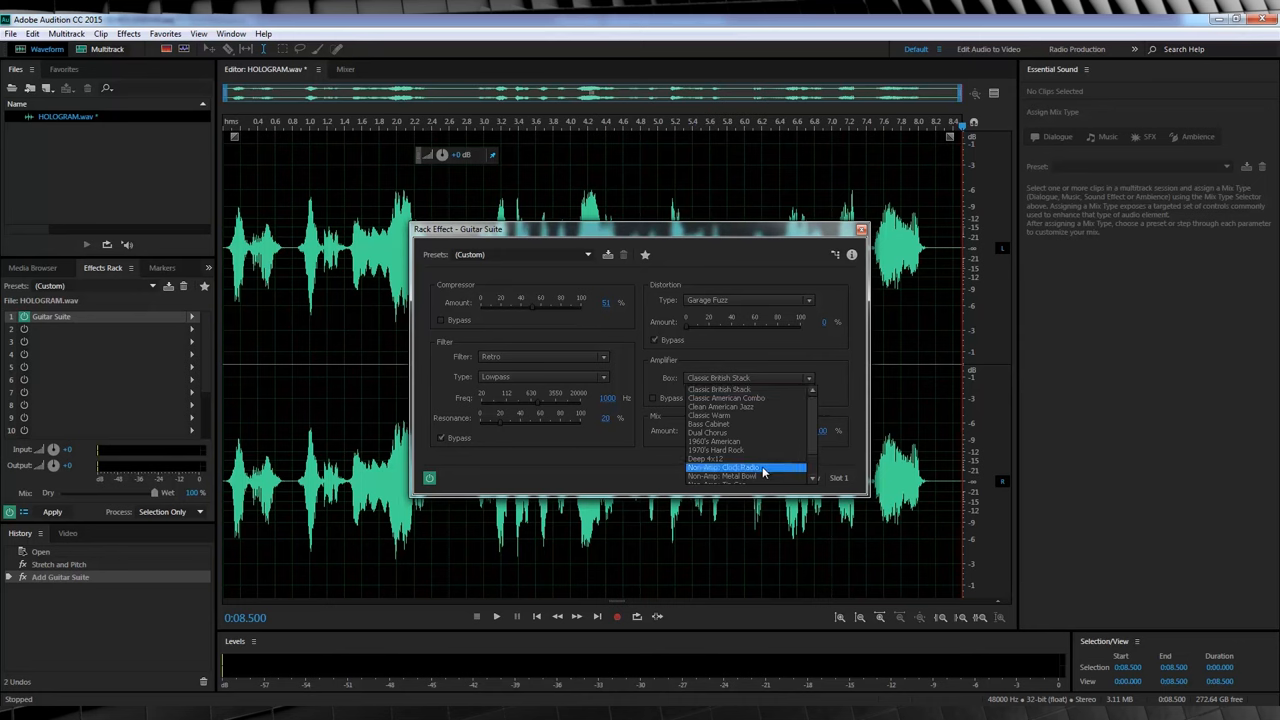
pyautogui.click(725, 467)
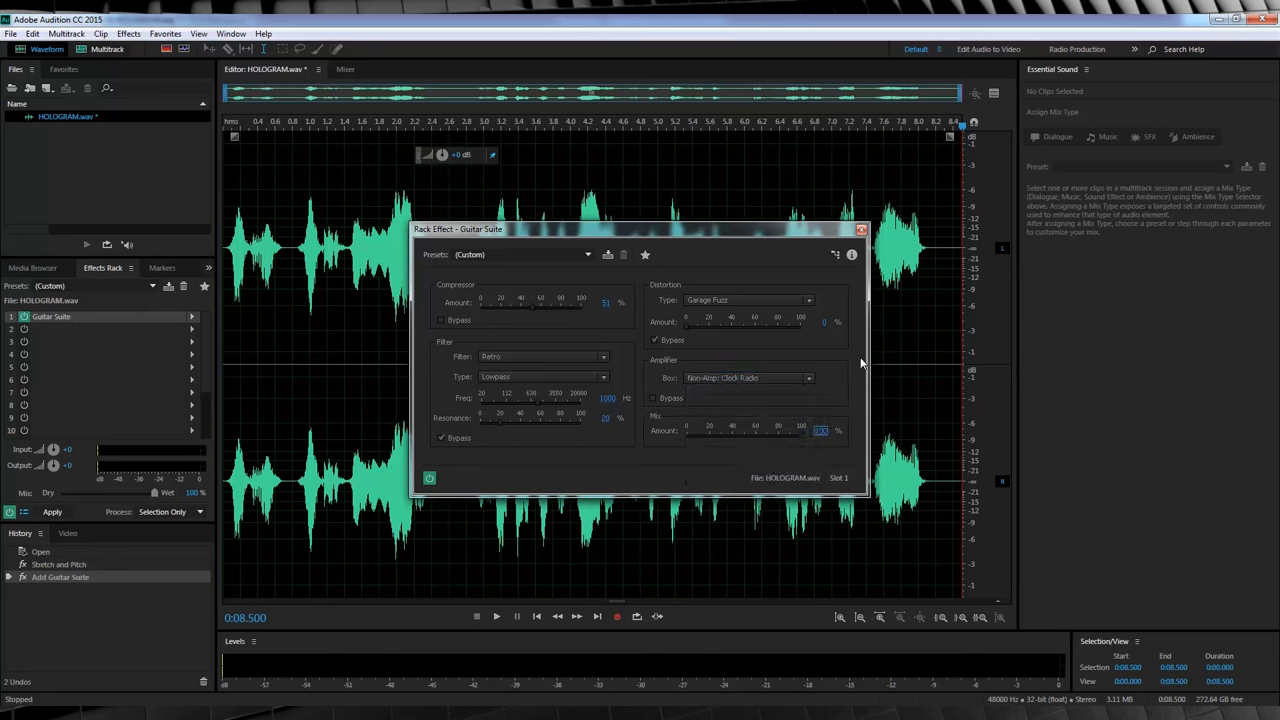
pyautogui.click(861, 229)
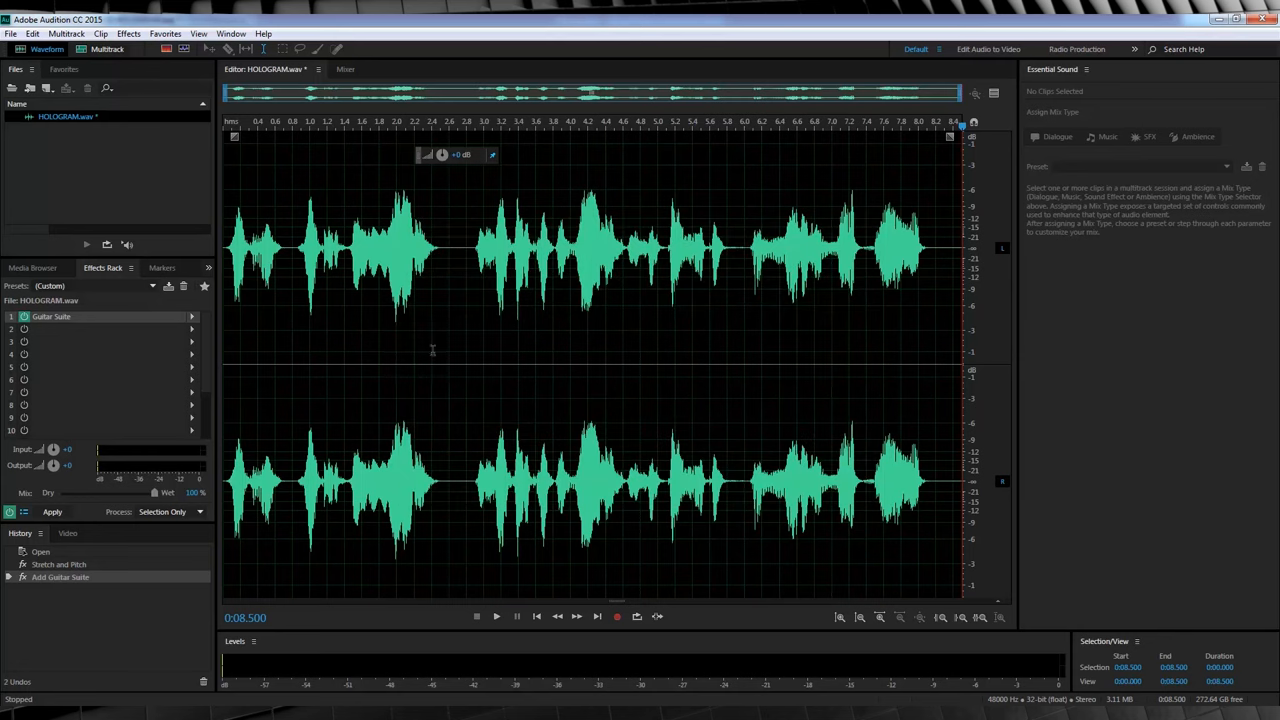
pyautogui.moveTo(150, 340)
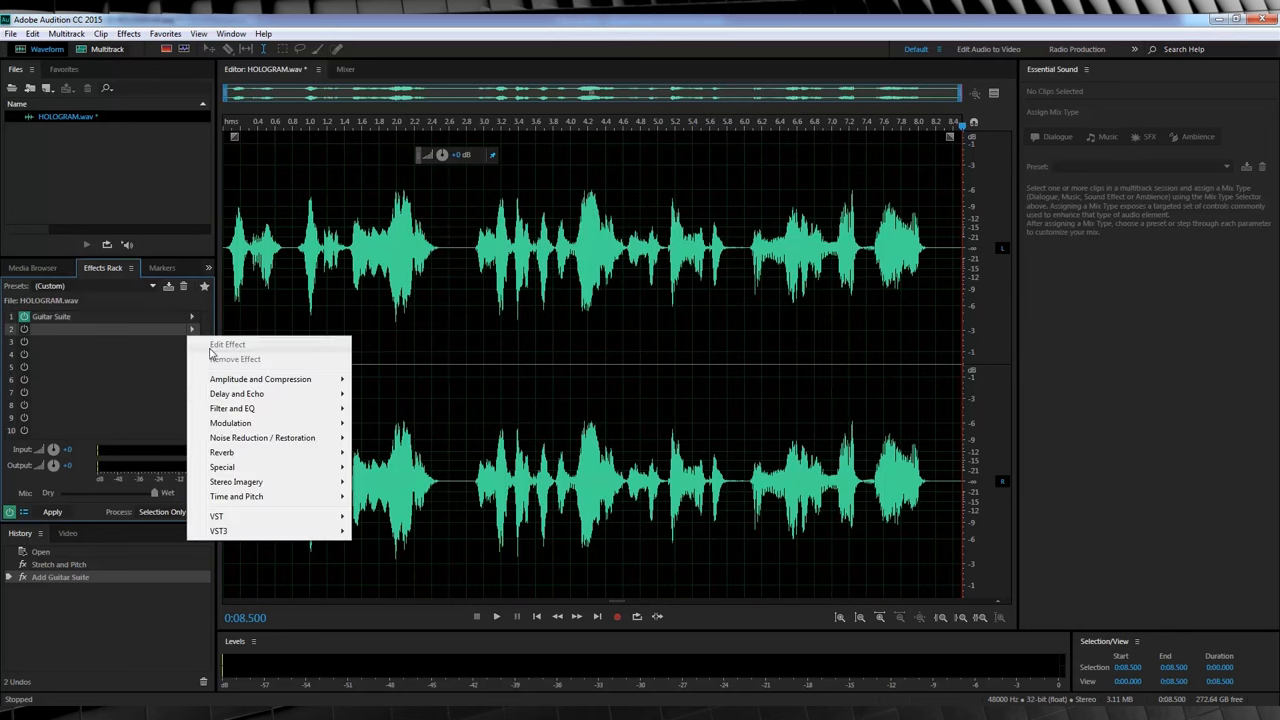
pyautogui.moveTo(222, 467)
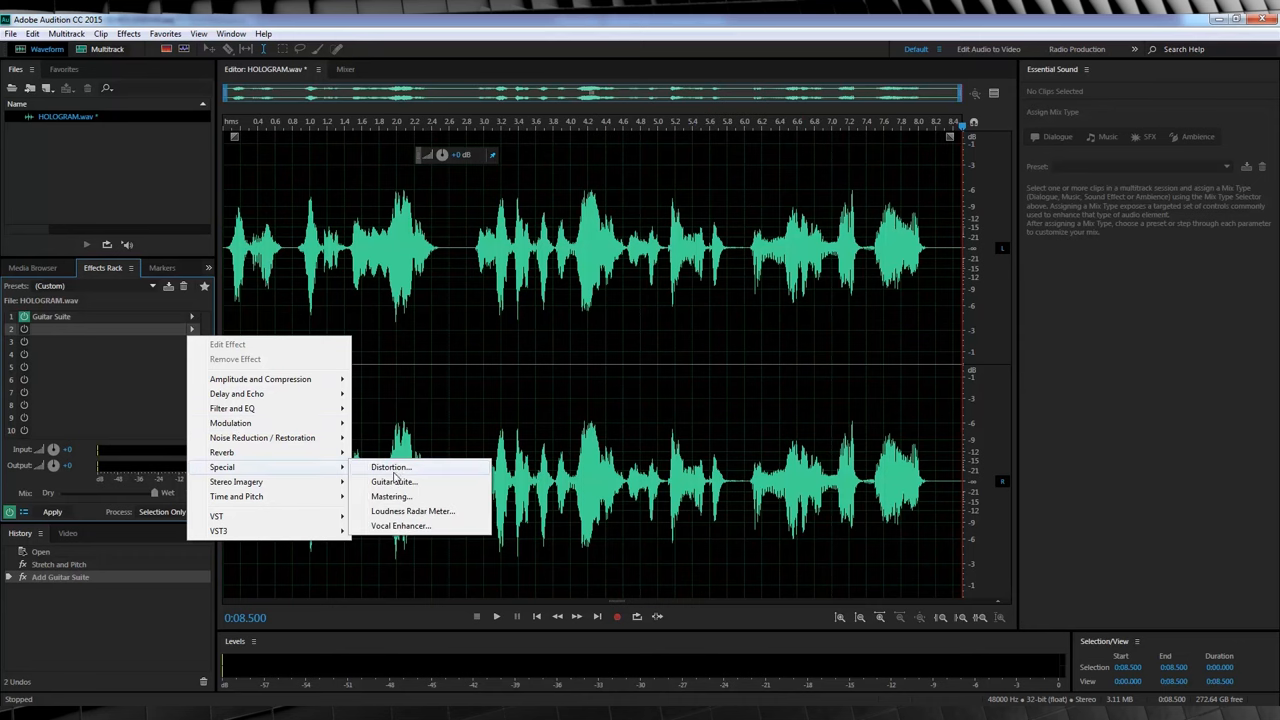
# Add a second Guitar Suite with 50% distortion, then play back the voice
pyautogui.click(390, 481)
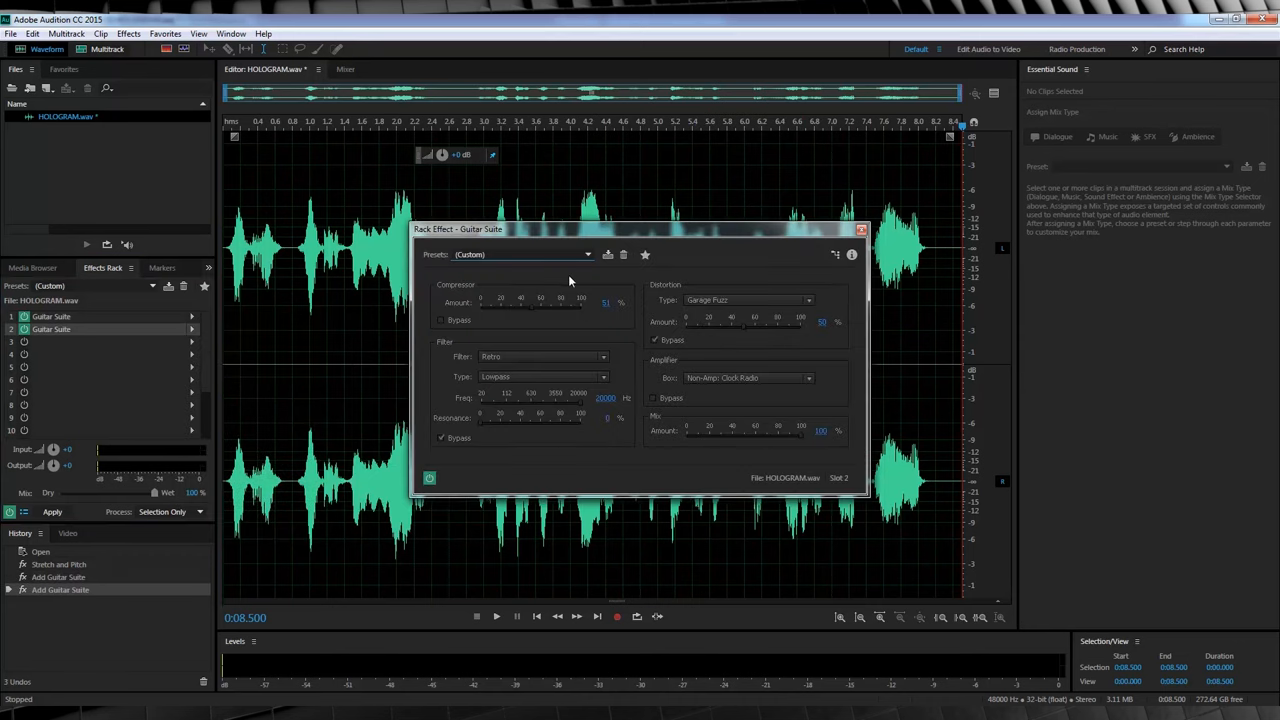
pyautogui.moveTo(813, 398)
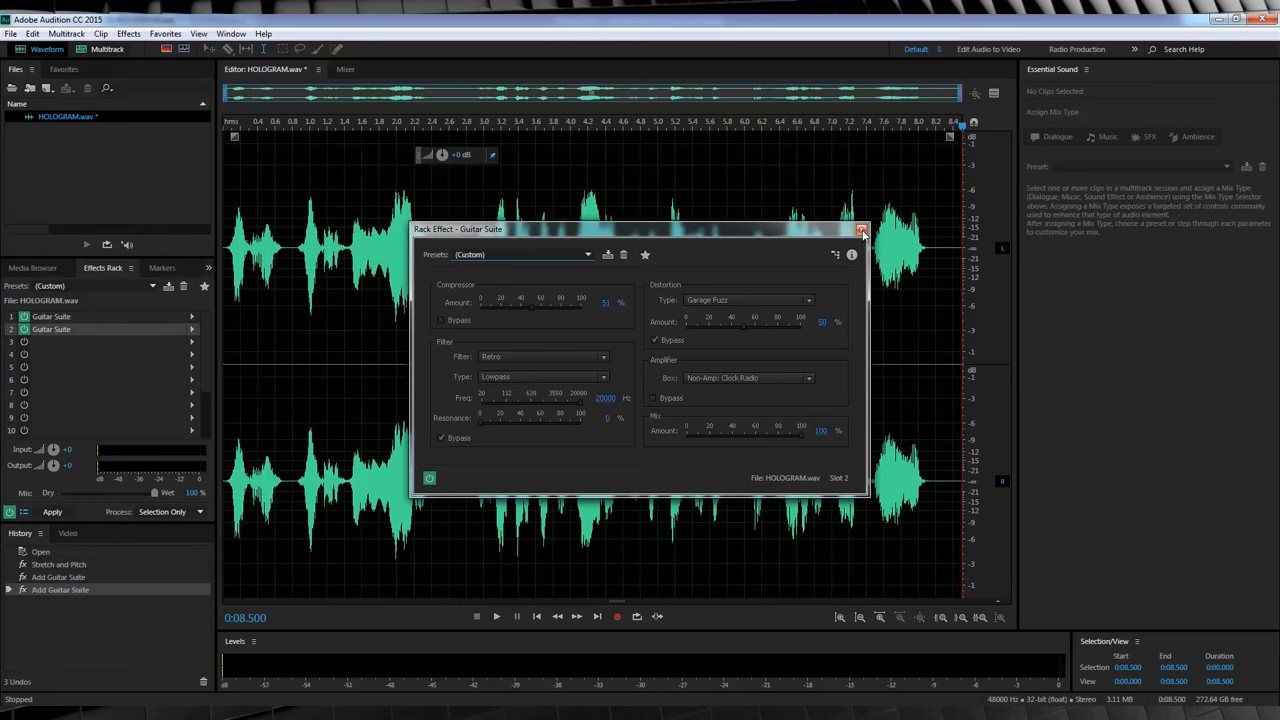
pyautogui.click(861, 230)
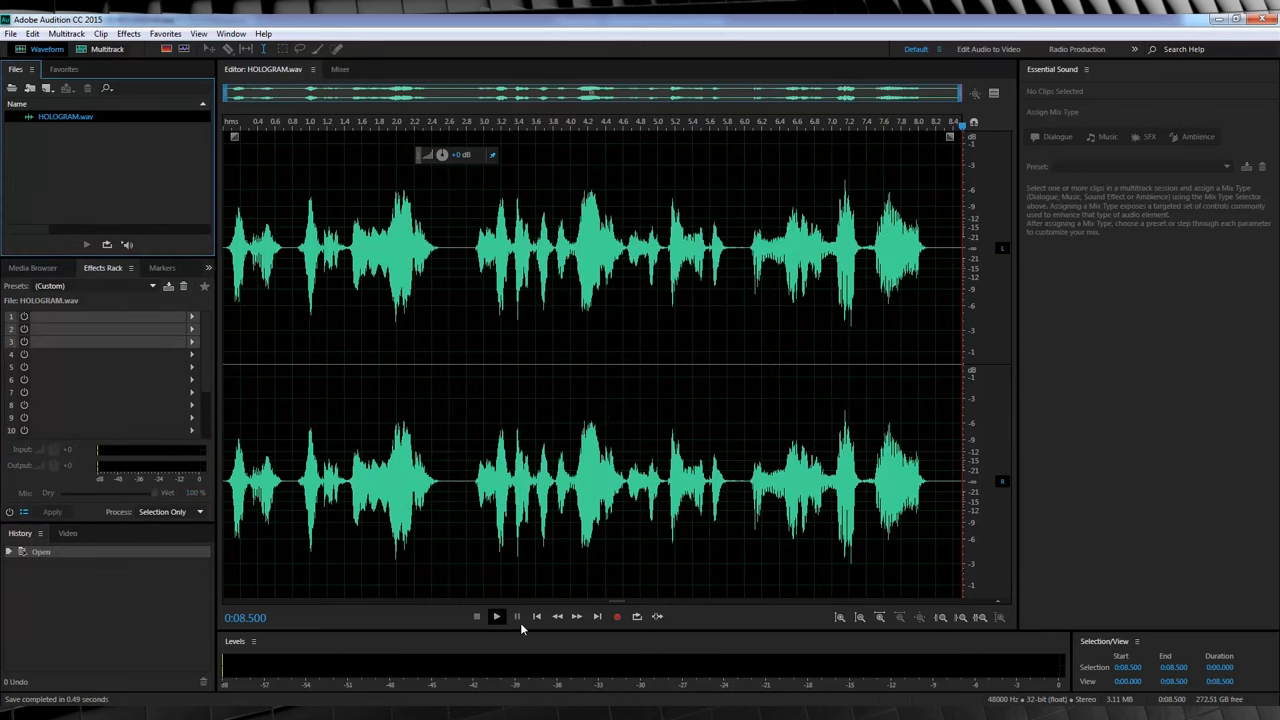
pyautogui.click(497, 616)
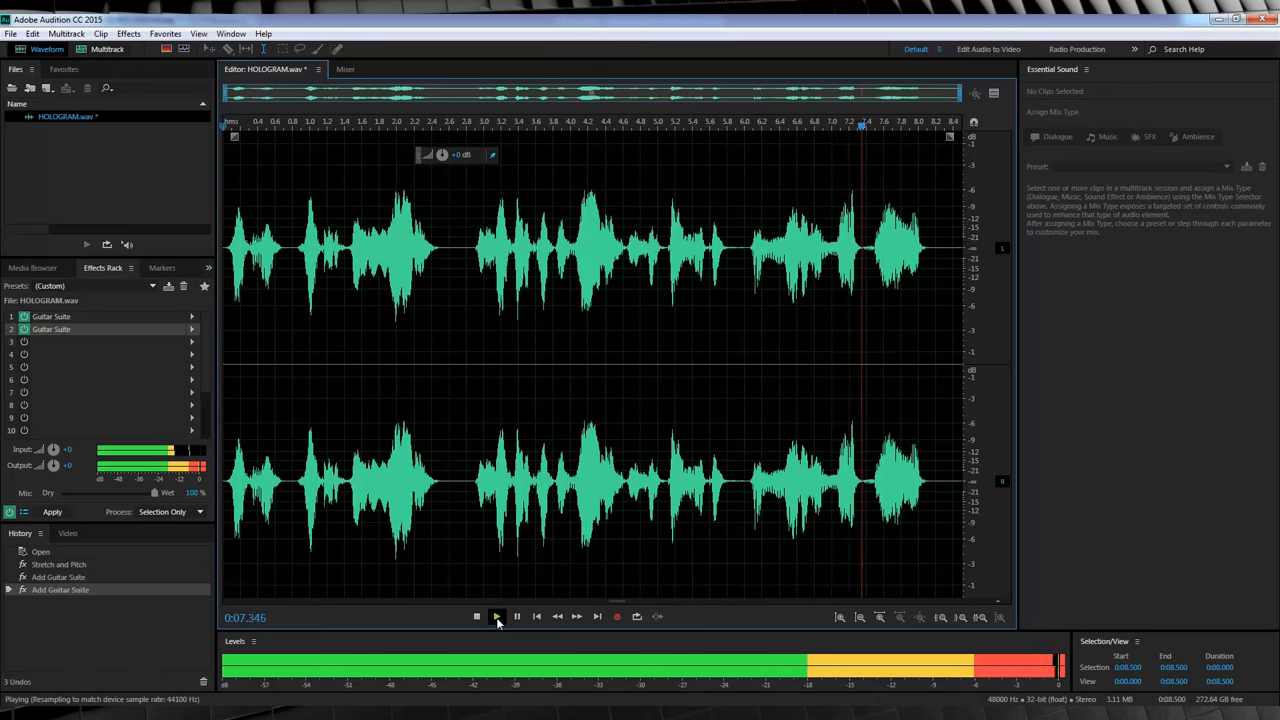
pyautogui.click(477, 616)
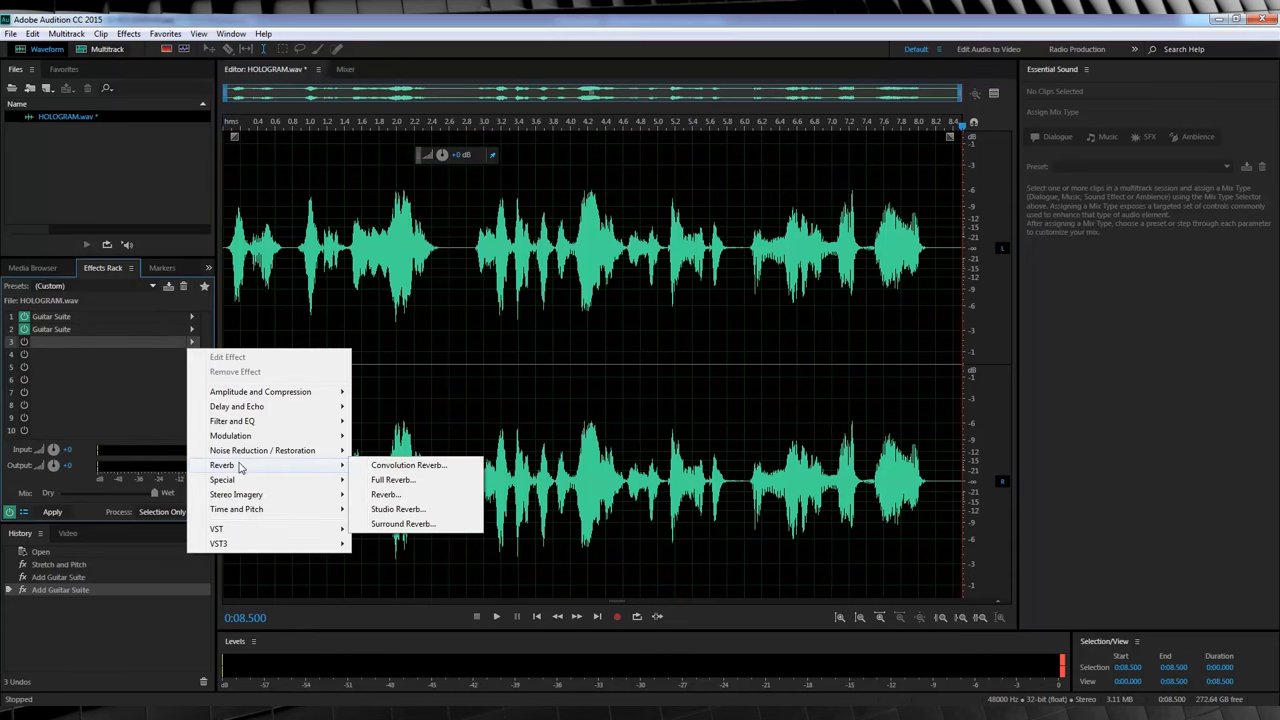
# Add a Studio Reverb using the Room Ambience 1 preset to the voice
pyautogui.click(397, 509)
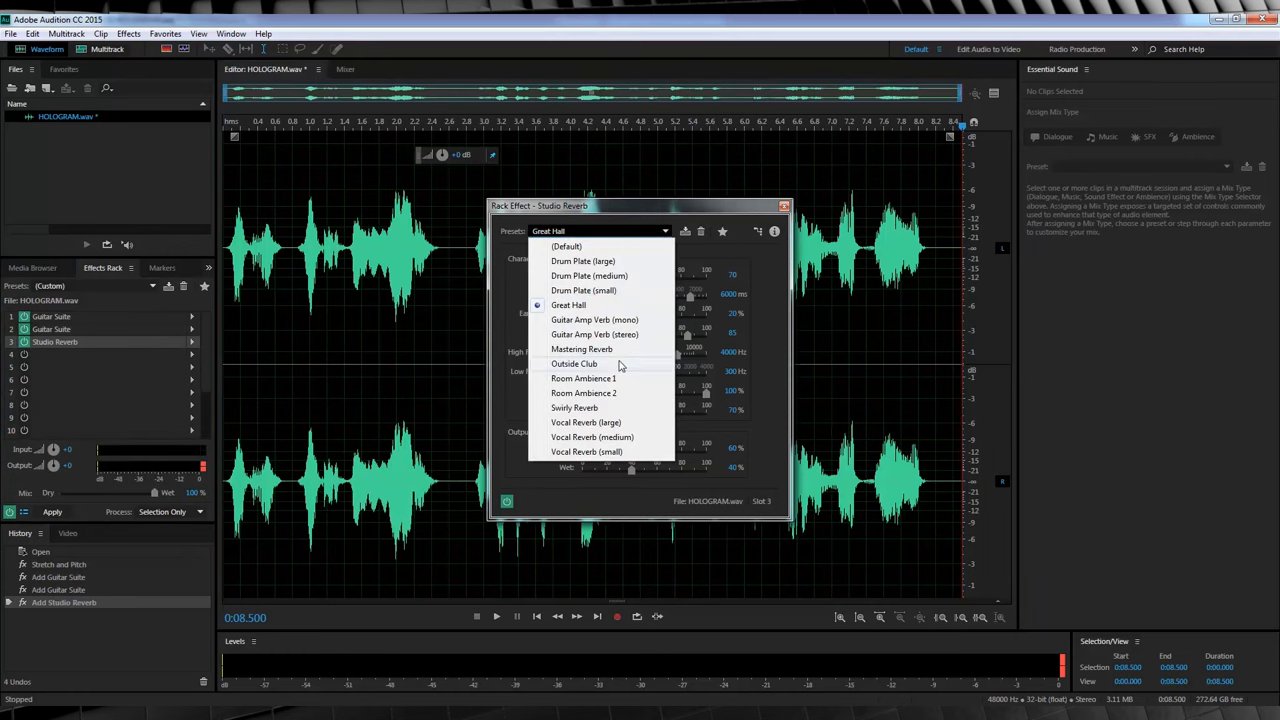
pyautogui.click(583, 378)
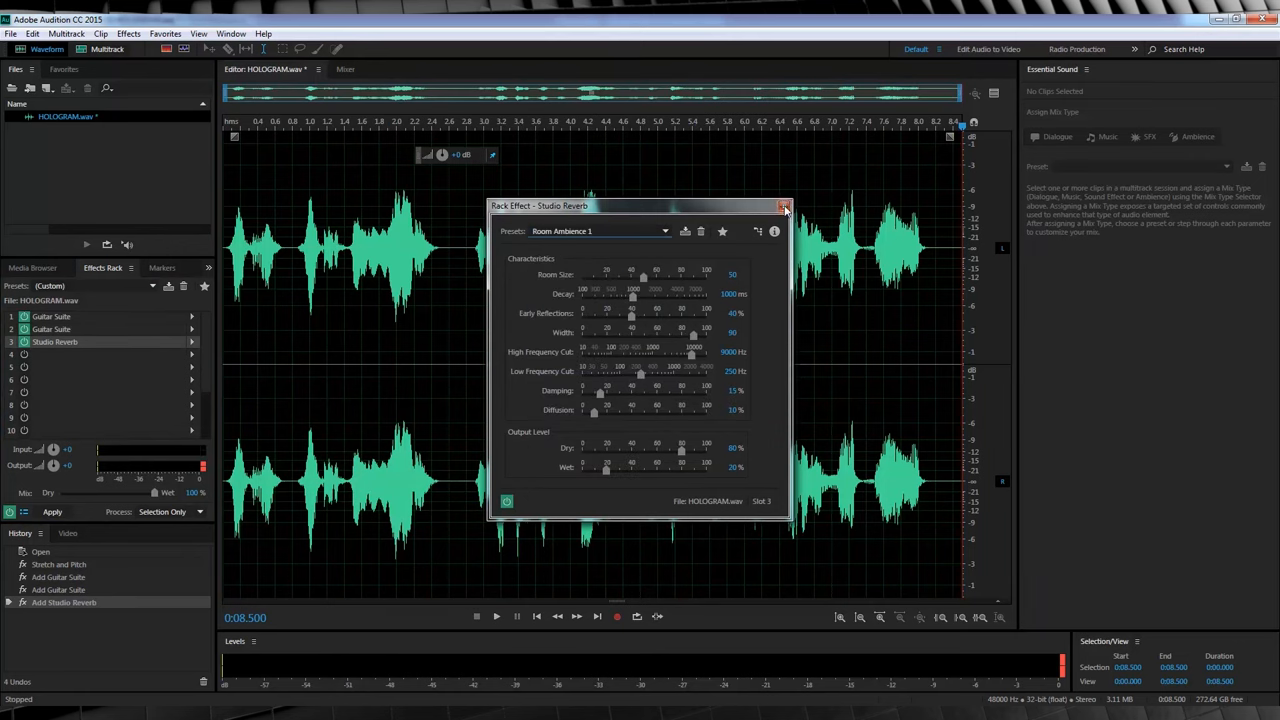
pyautogui.click(785, 206)
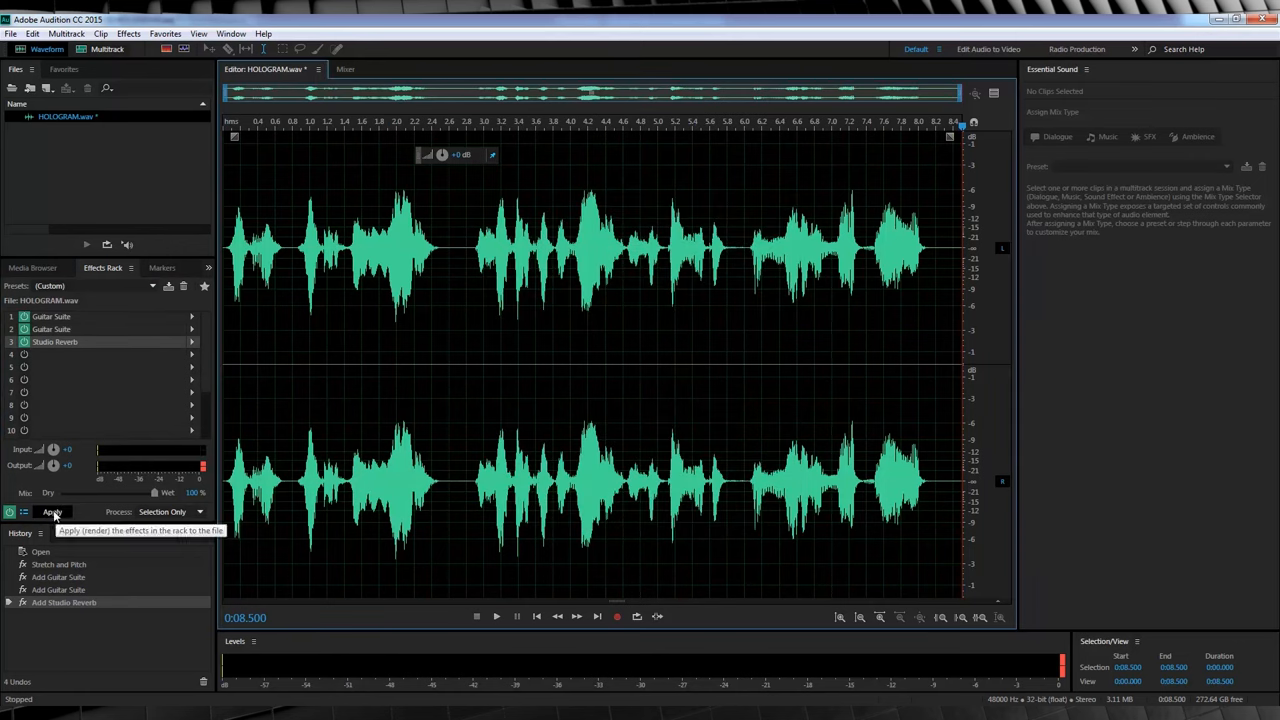
# Apply the effects rack to HOLOGRAM.wav and play back the processed voice
pyautogui.click(52, 511)
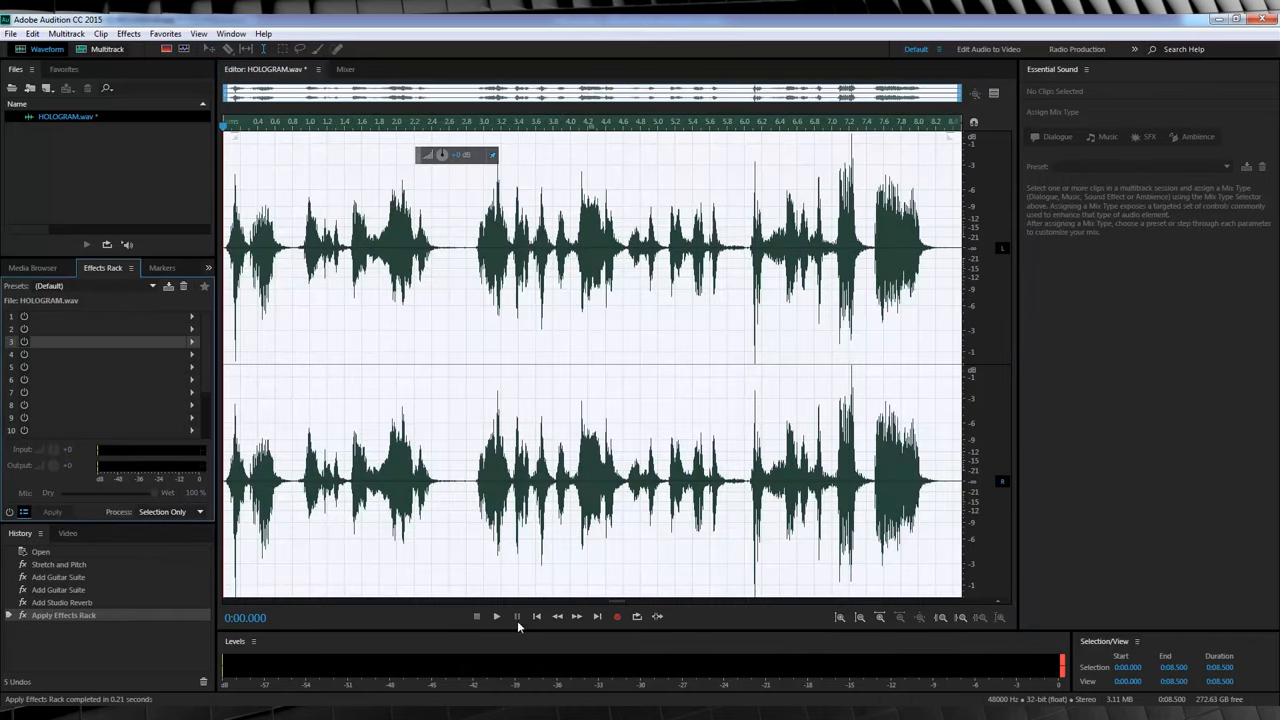
pyautogui.click(497, 616)
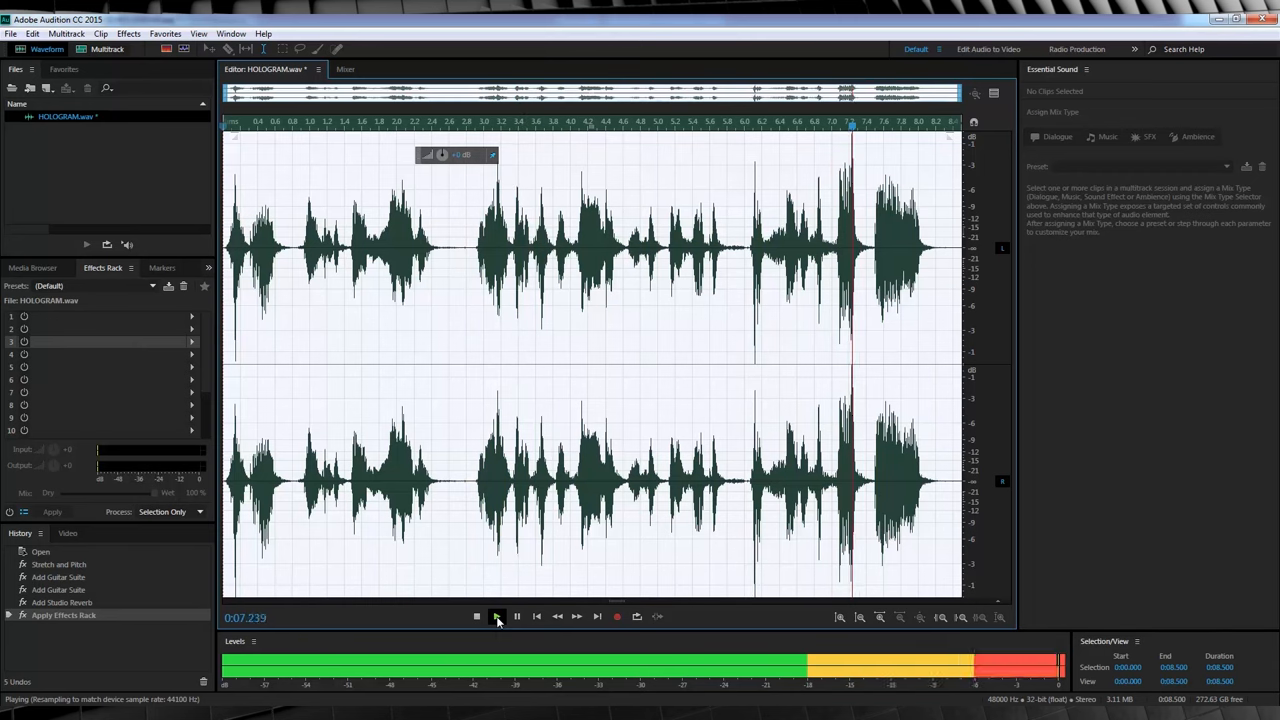
pyautogui.click(497, 616)
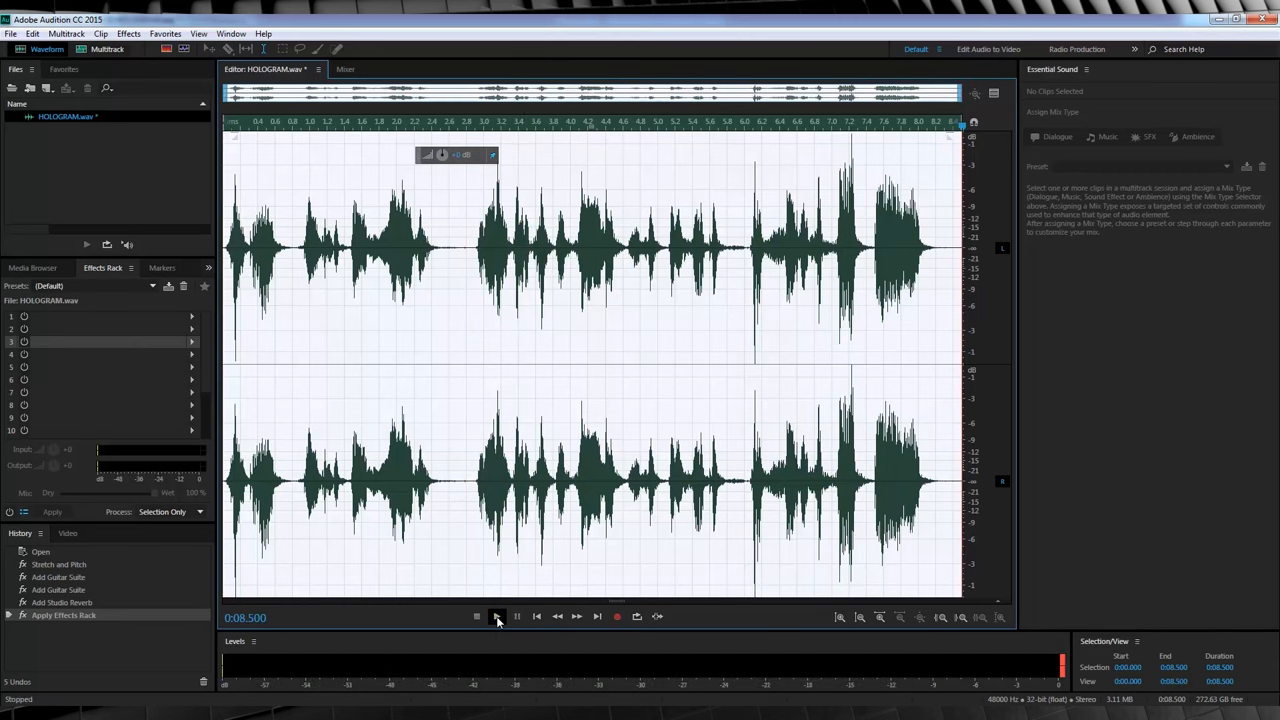